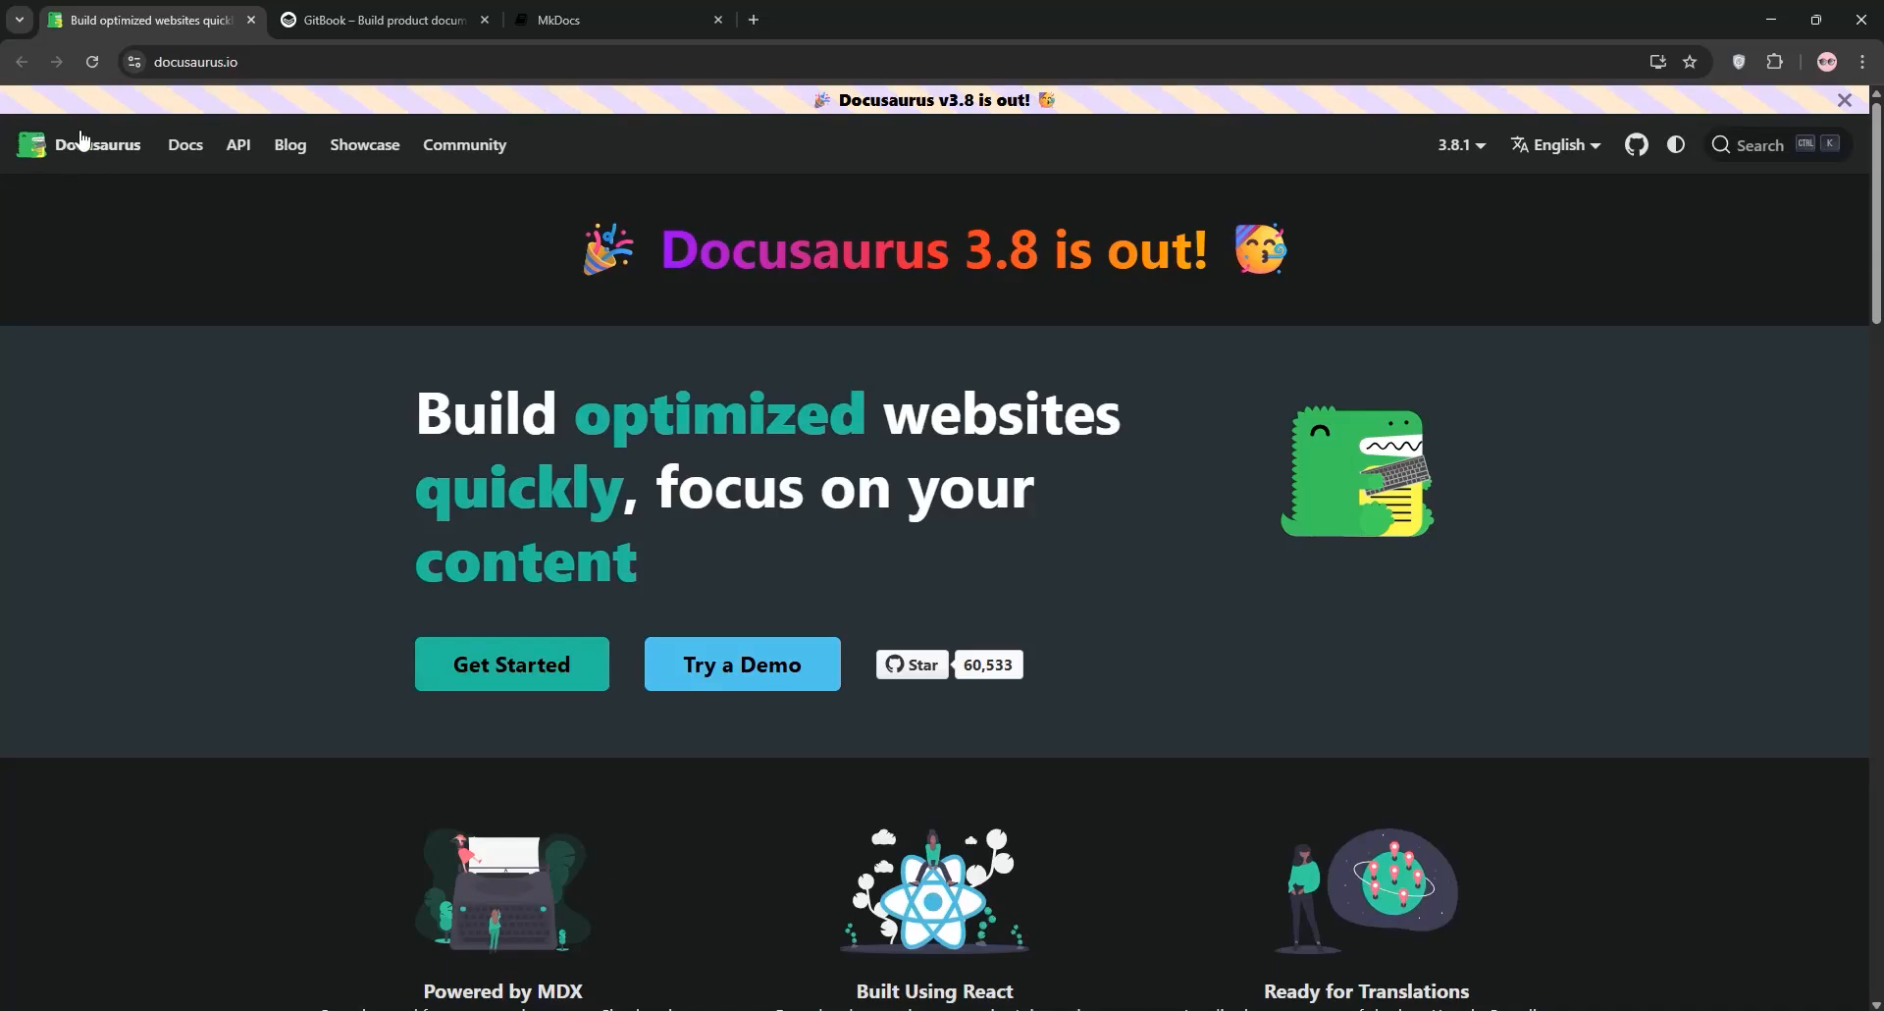
Step: Scroll the docusaurus.io homepage from the 3.8 announcement past the intro video and testimonials to the footer
{"action": "scroll", "scroll_direction": "down", "scroll_amount": 3}
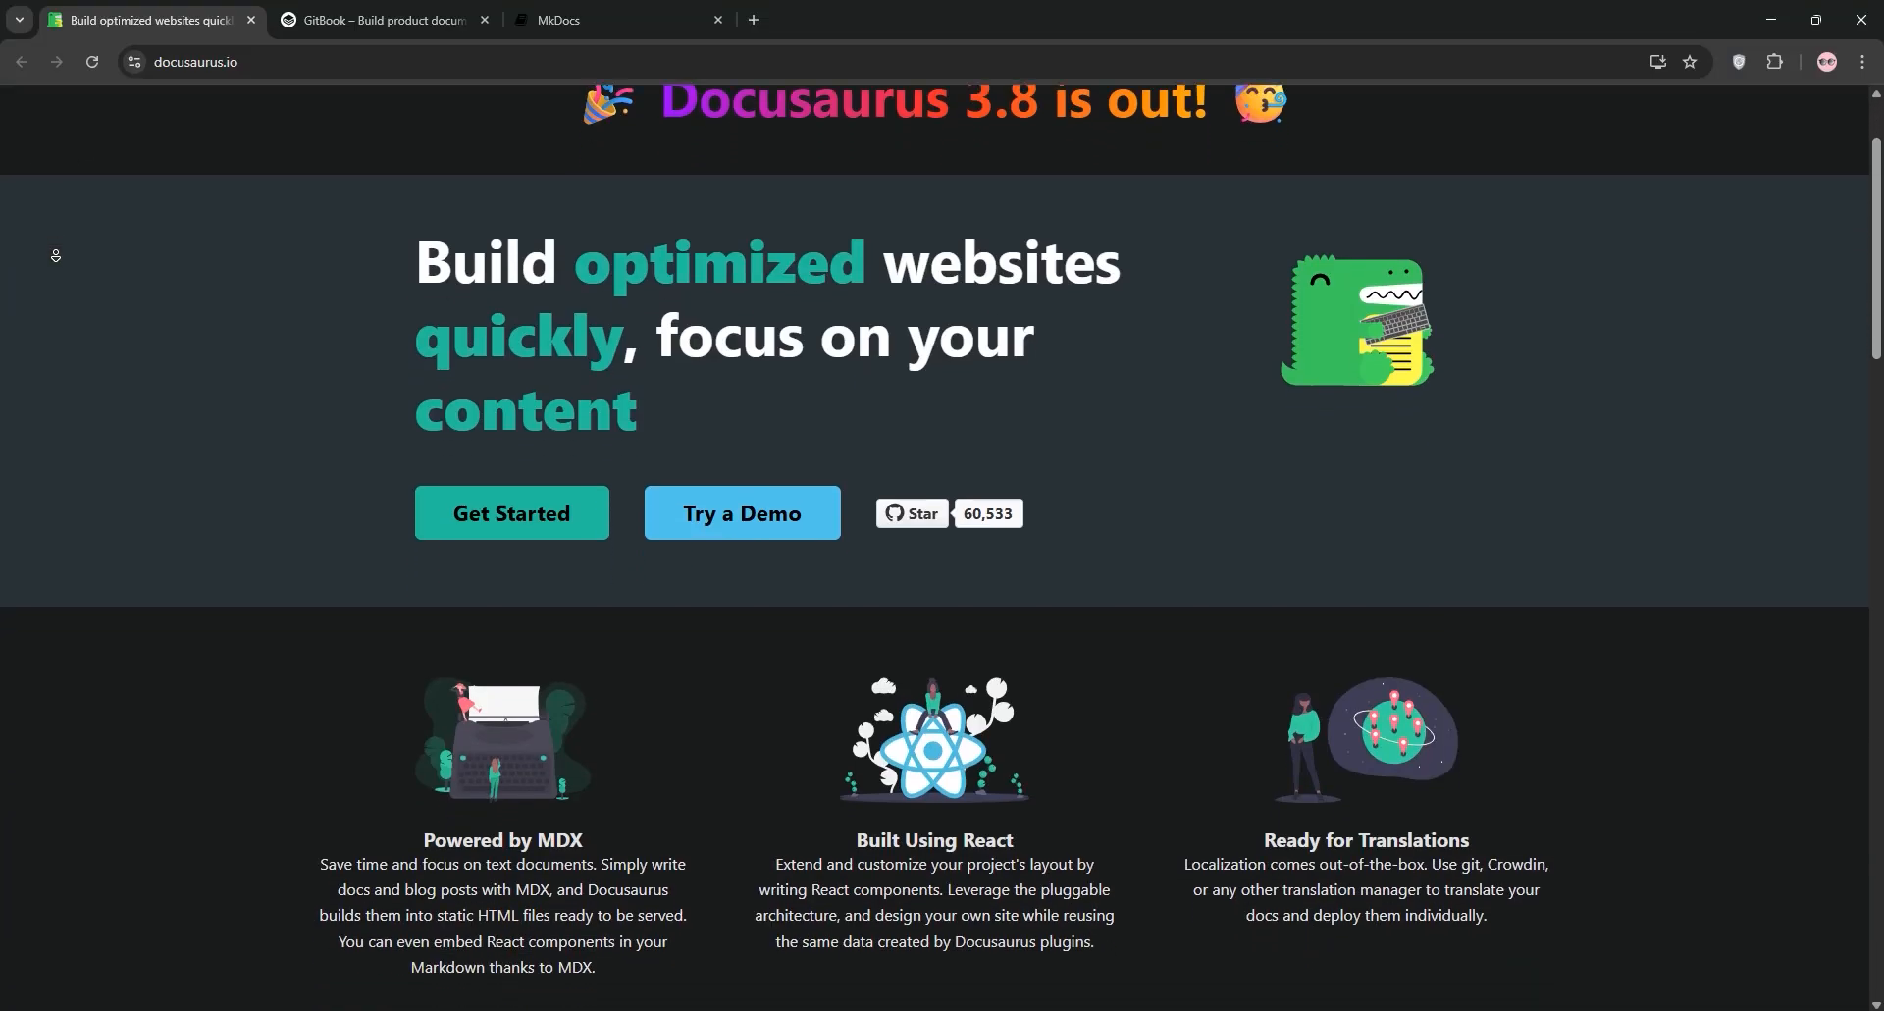
{"action": "scroll", "scroll_direction": "down", "scroll_amount": 3}
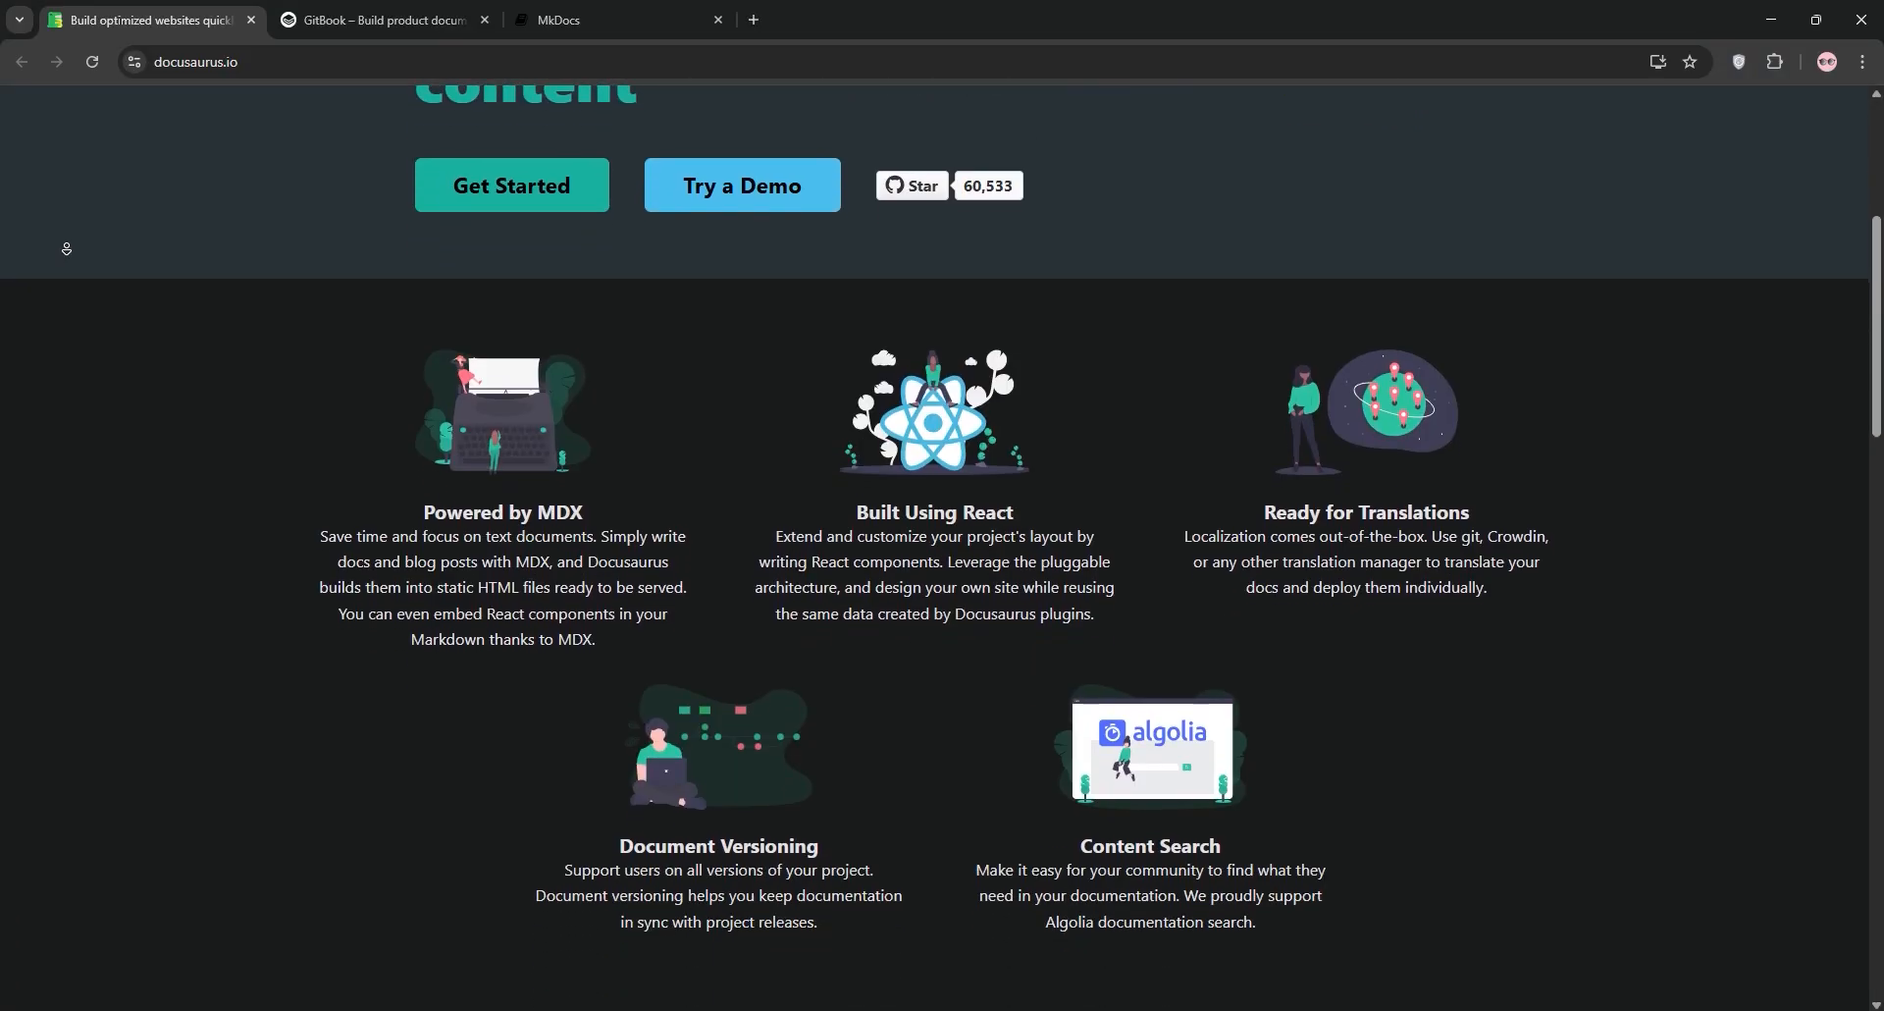
{"action": "scroll", "scroll_direction": "down", "scroll_amount": 3}
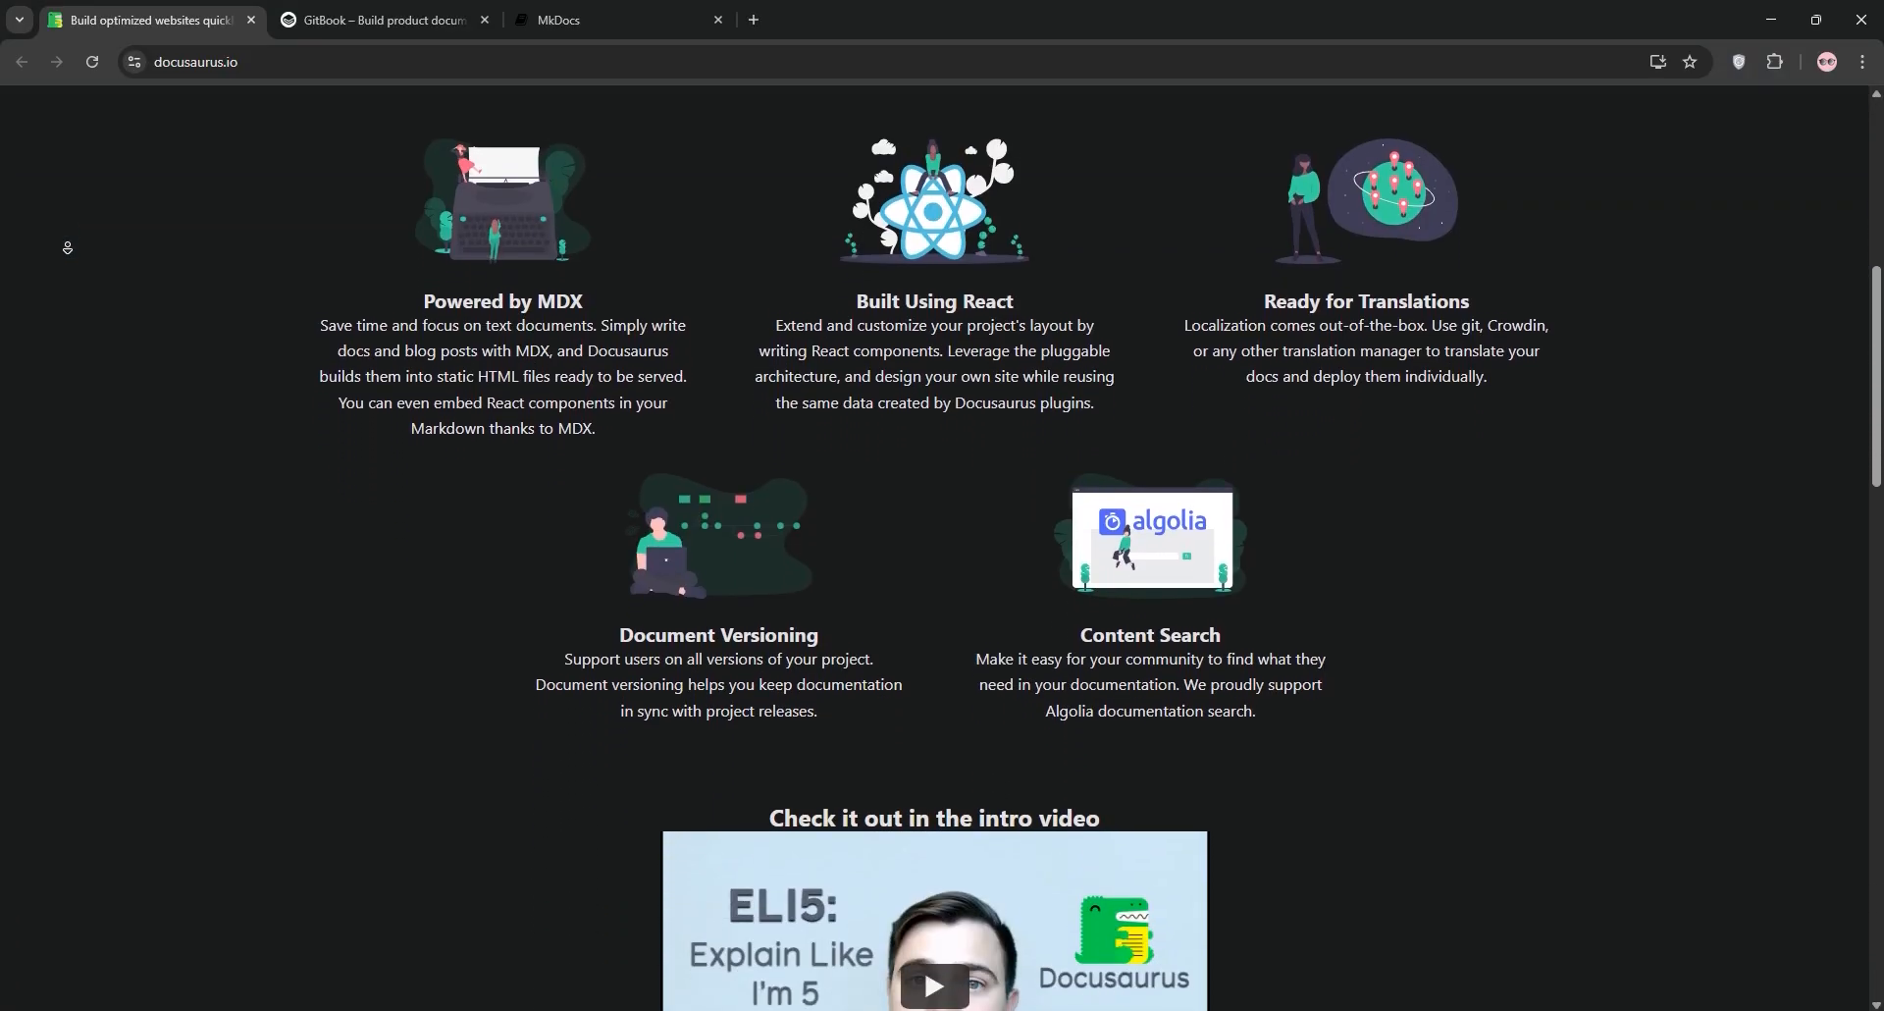
{"action": "scroll", "scroll_direction": "down", "scroll_amount": 3}
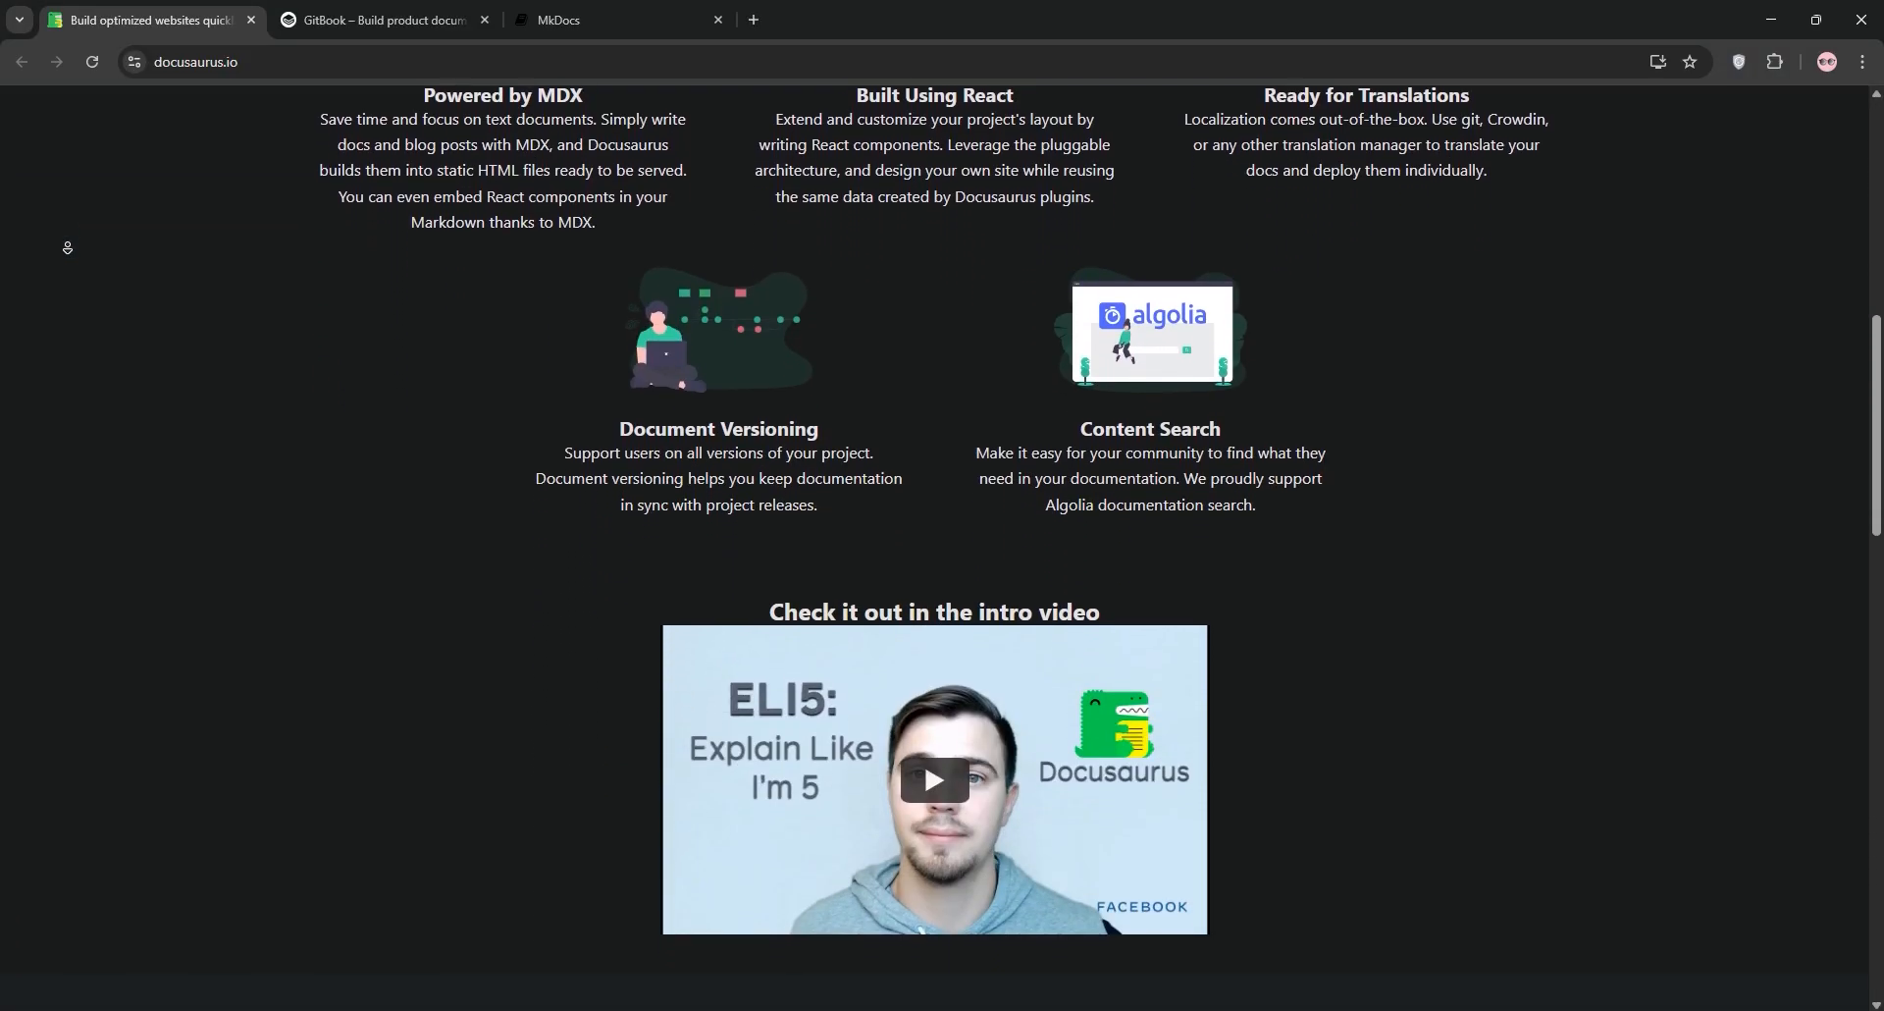
{"action": "scroll", "scroll_direction": "down", "scroll_amount": 3}
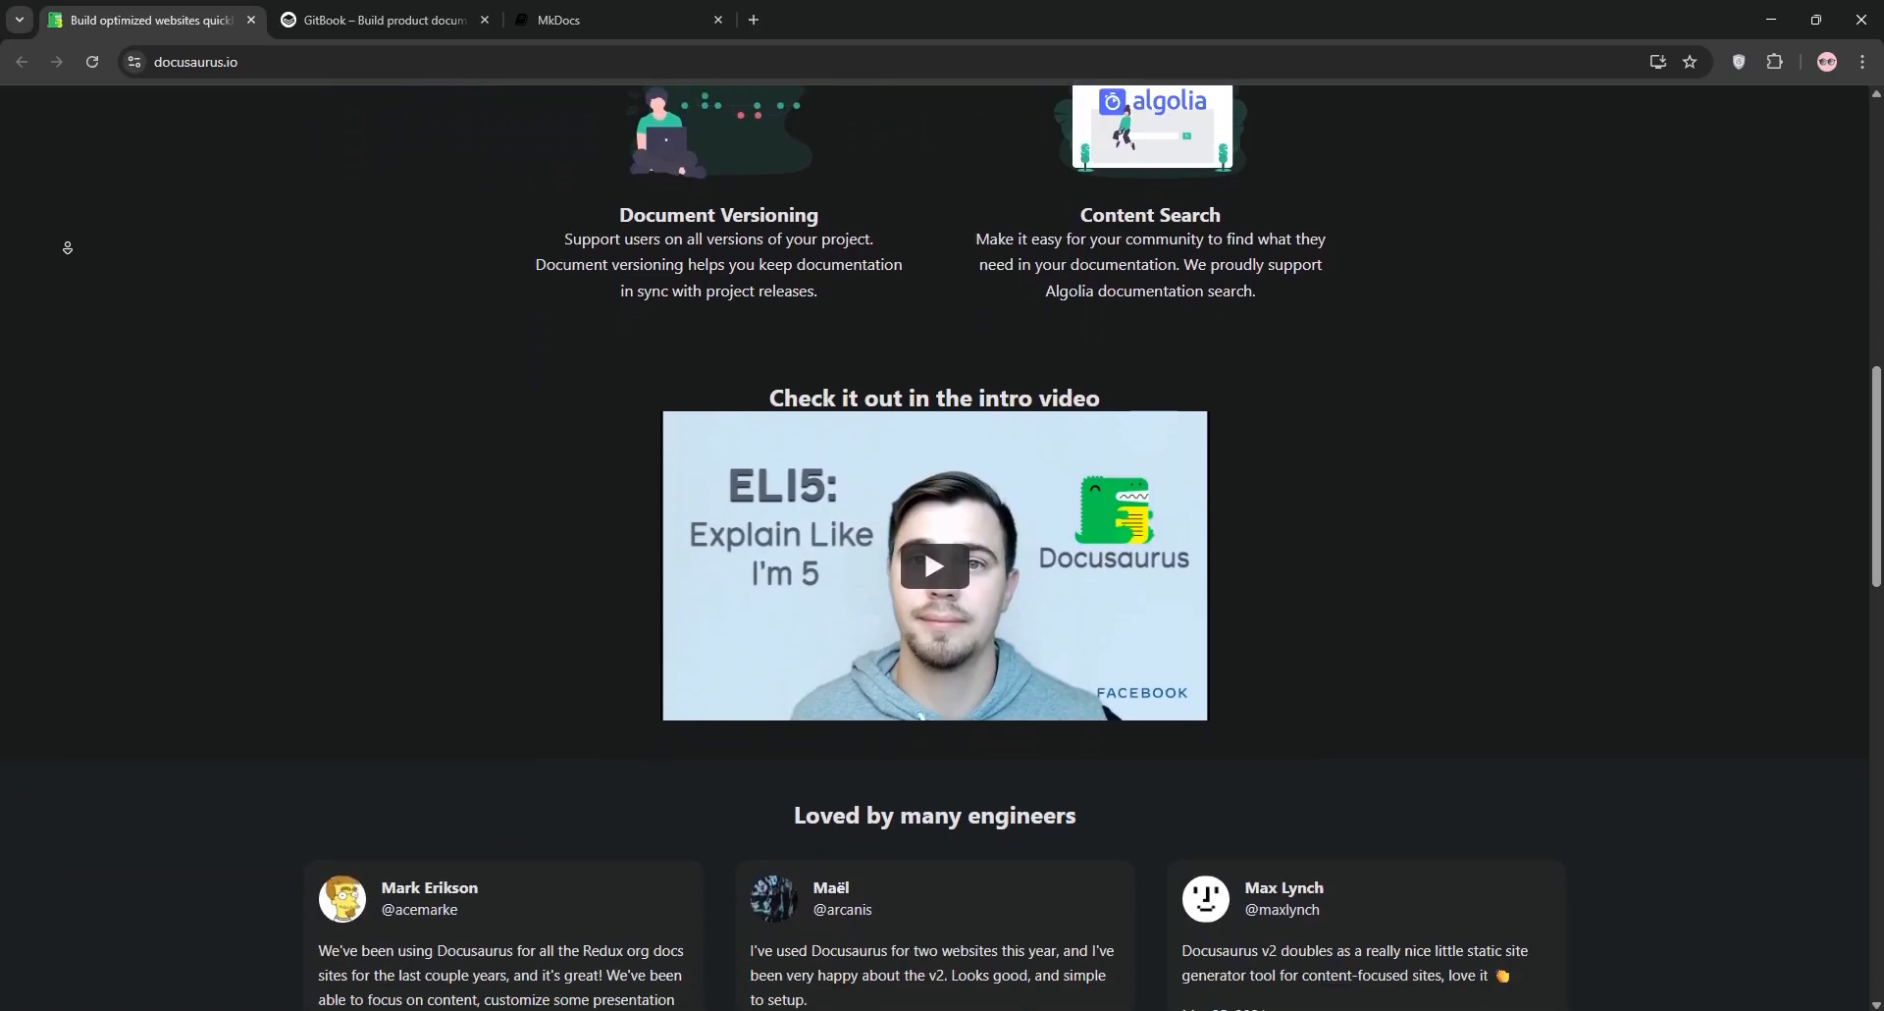
{"action": "scroll", "scroll_direction": "down", "scroll_amount": 3}
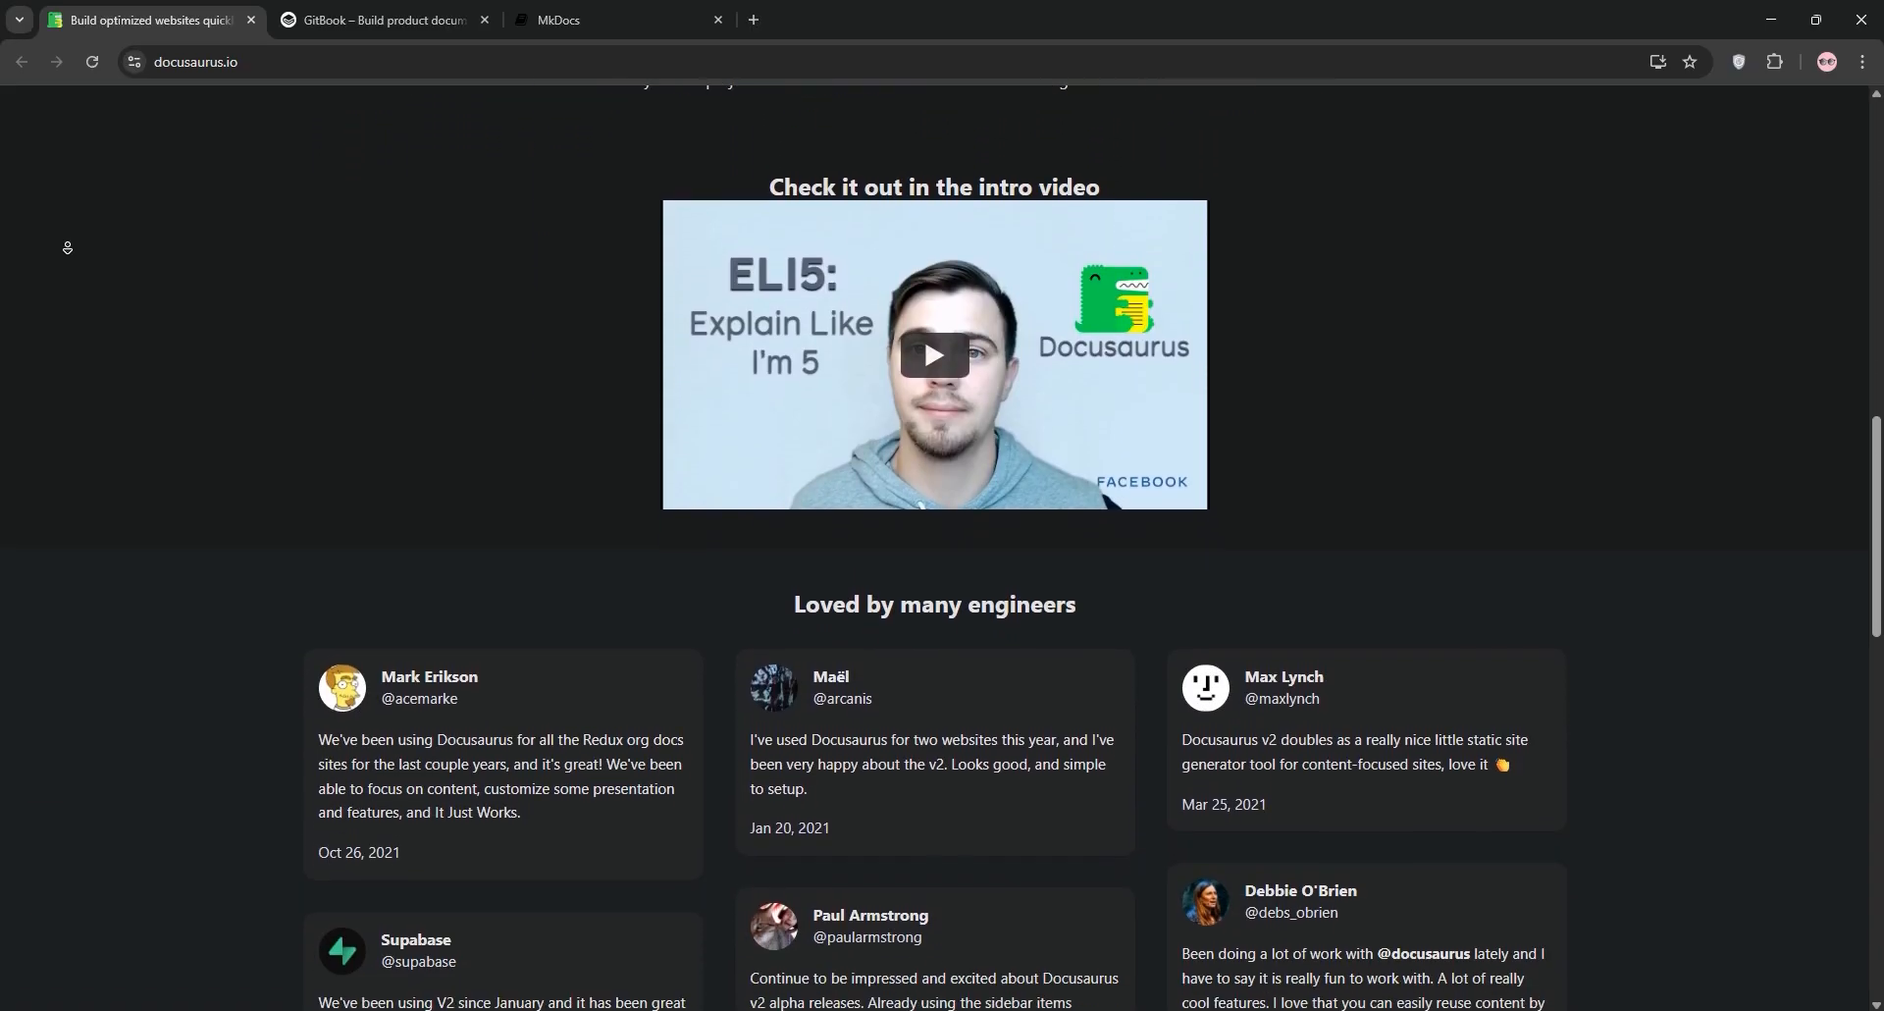
{"action": "scroll", "scroll_direction": "down", "scroll_amount": 3}
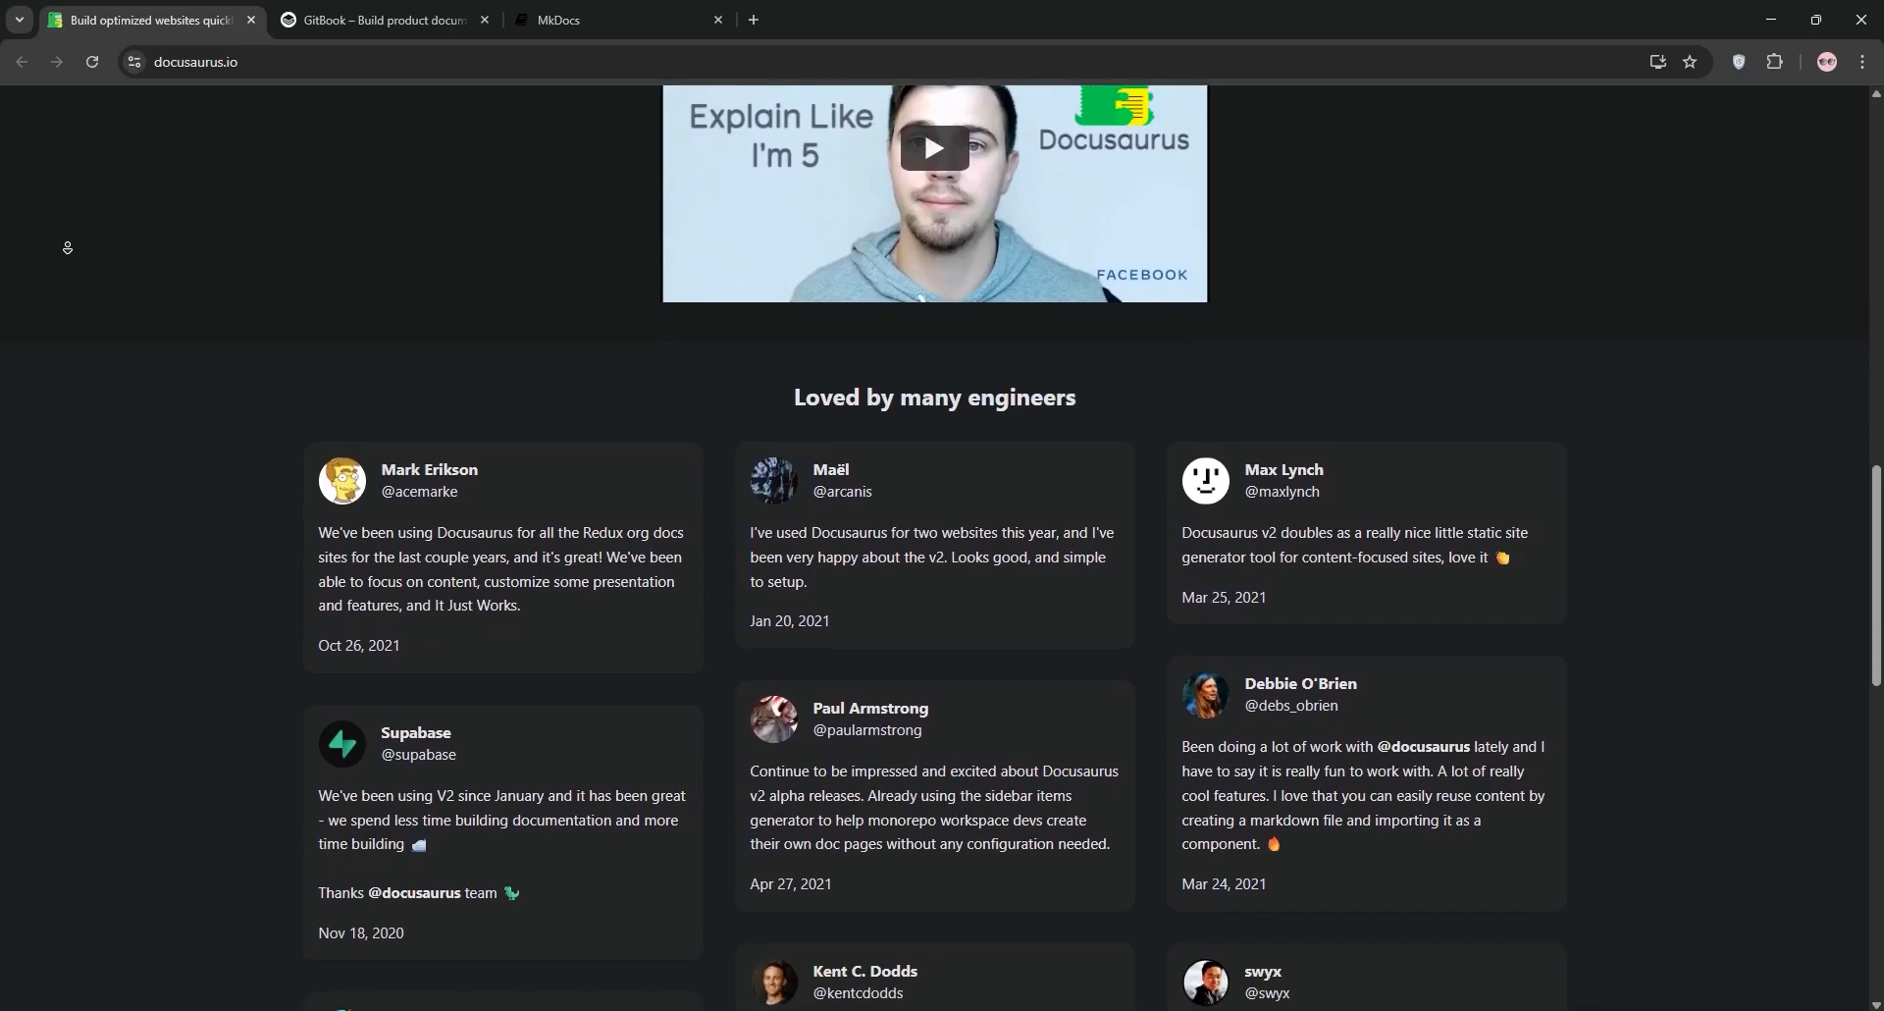
{"action": "scroll", "scroll_direction": "down", "scroll_amount": 3}
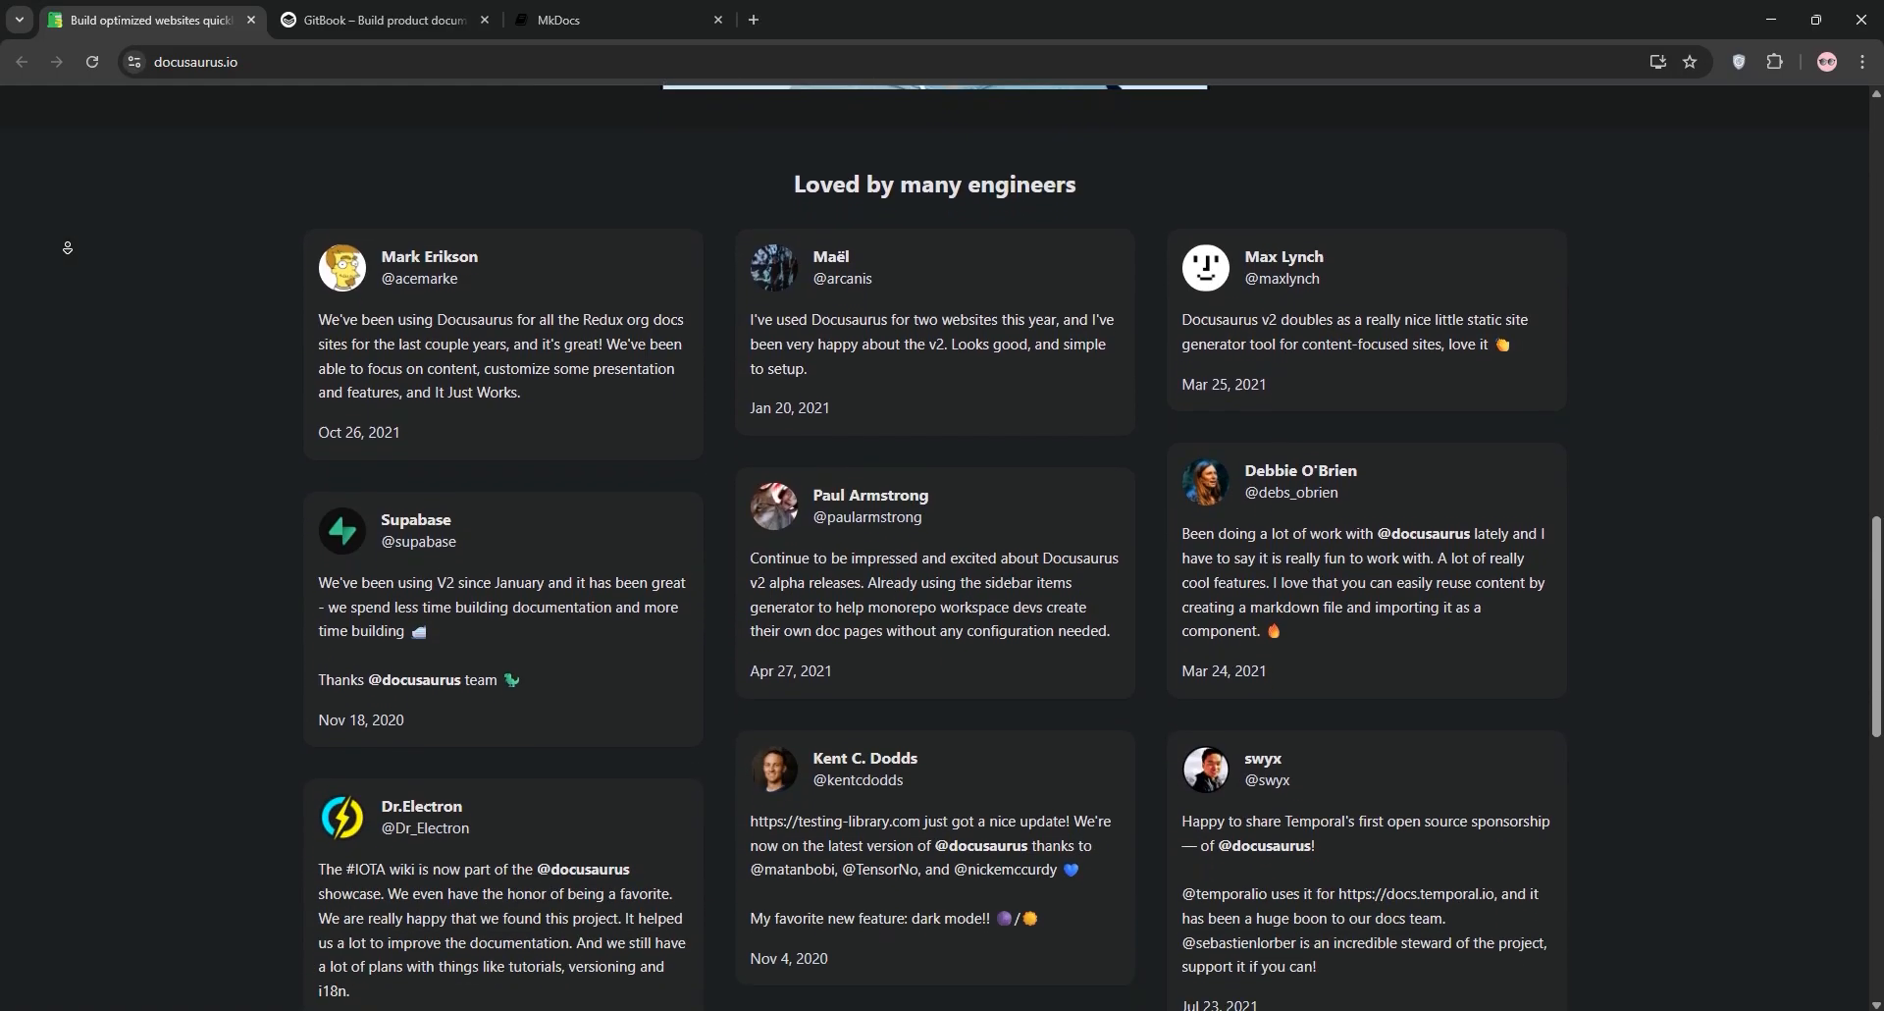
{"action": "scroll", "scroll_direction": "down", "scroll_amount": 3}
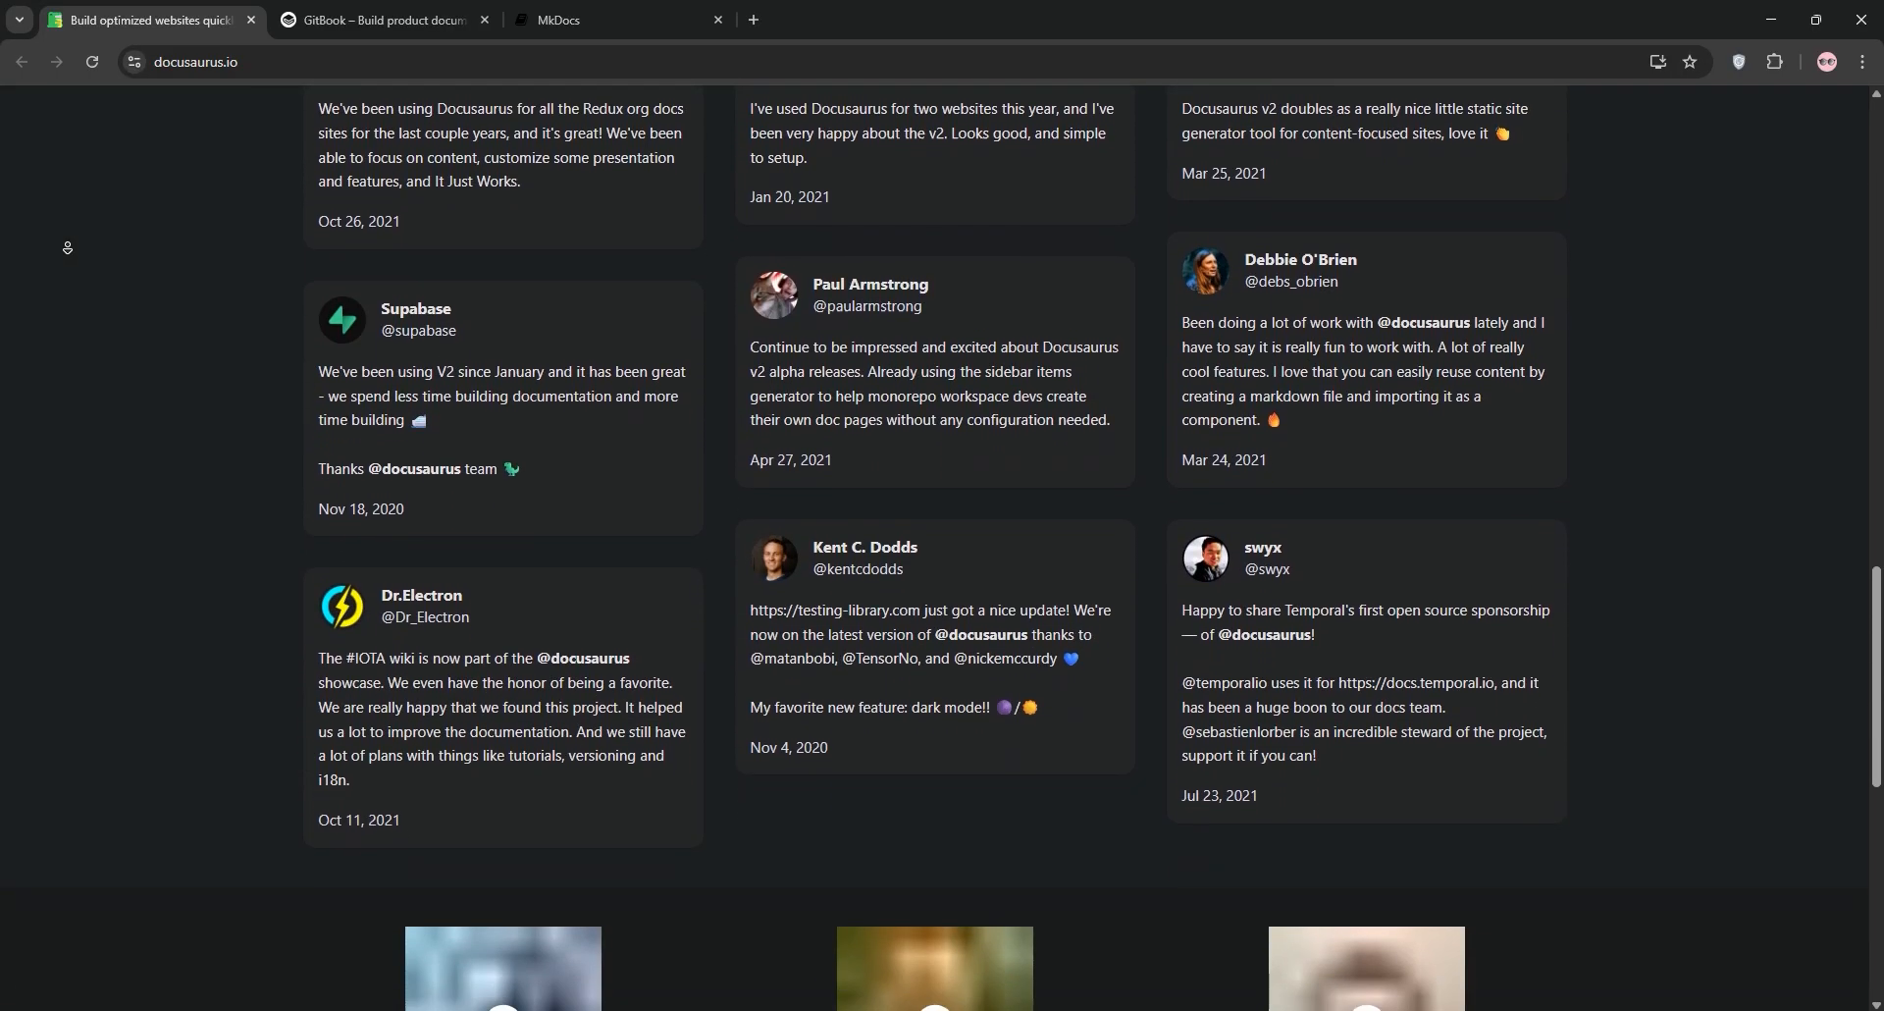
{"action": "scroll", "scroll_direction": "down", "scroll_amount": 3}
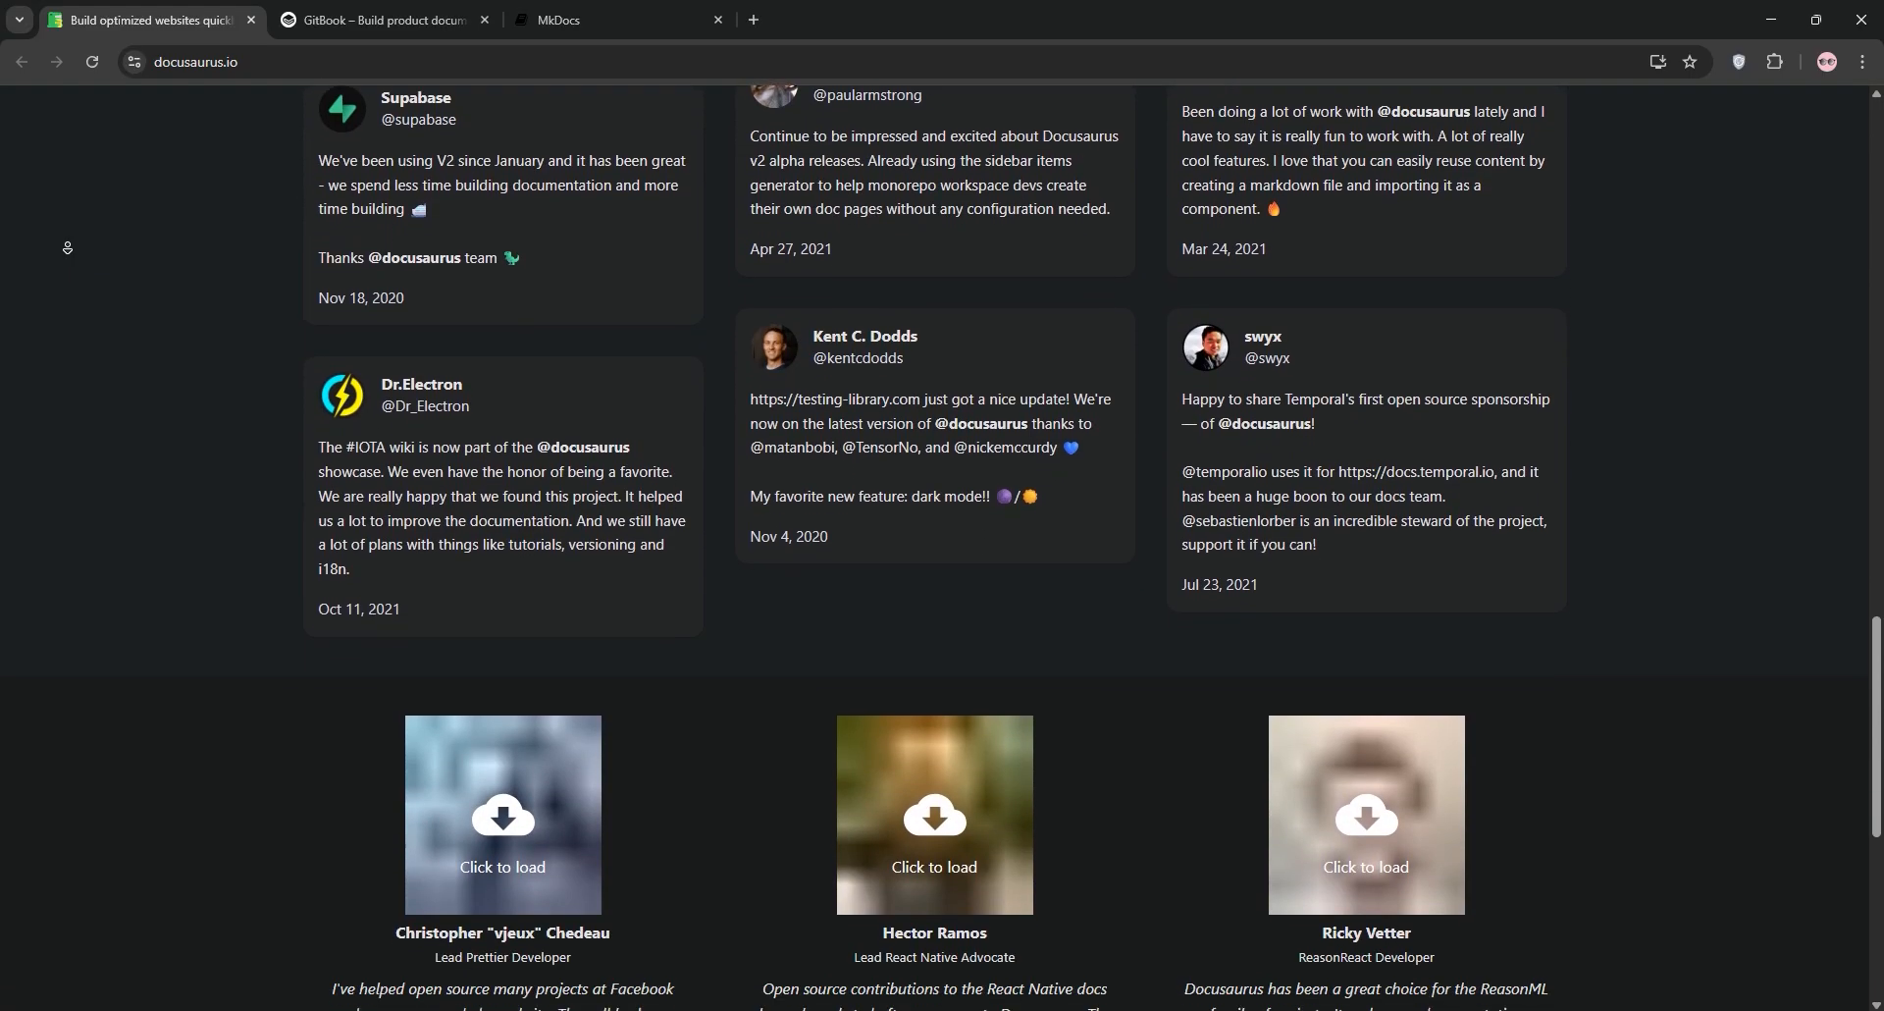
{"action": "scroll", "scroll_direction": "down", "scroll_amount": 3}
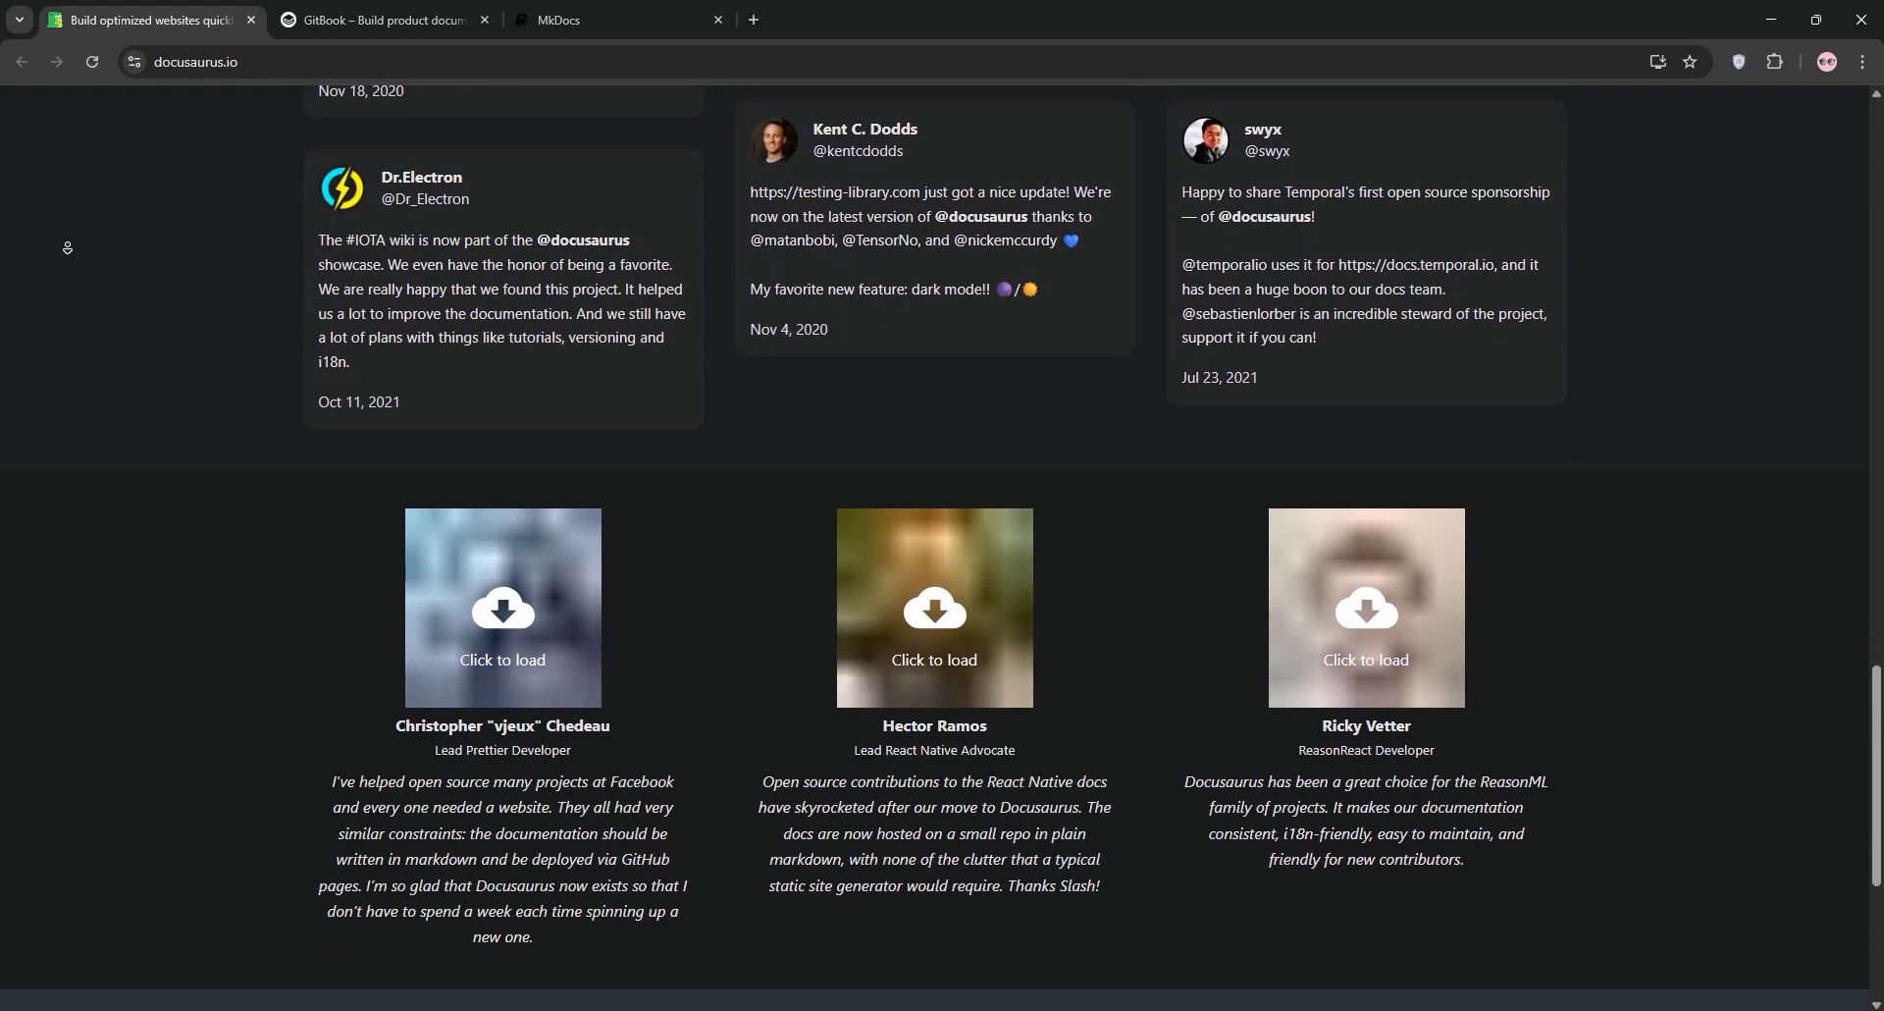
{"action": "scroll", "scroll_direction": "down", "scroll_amount": 3}
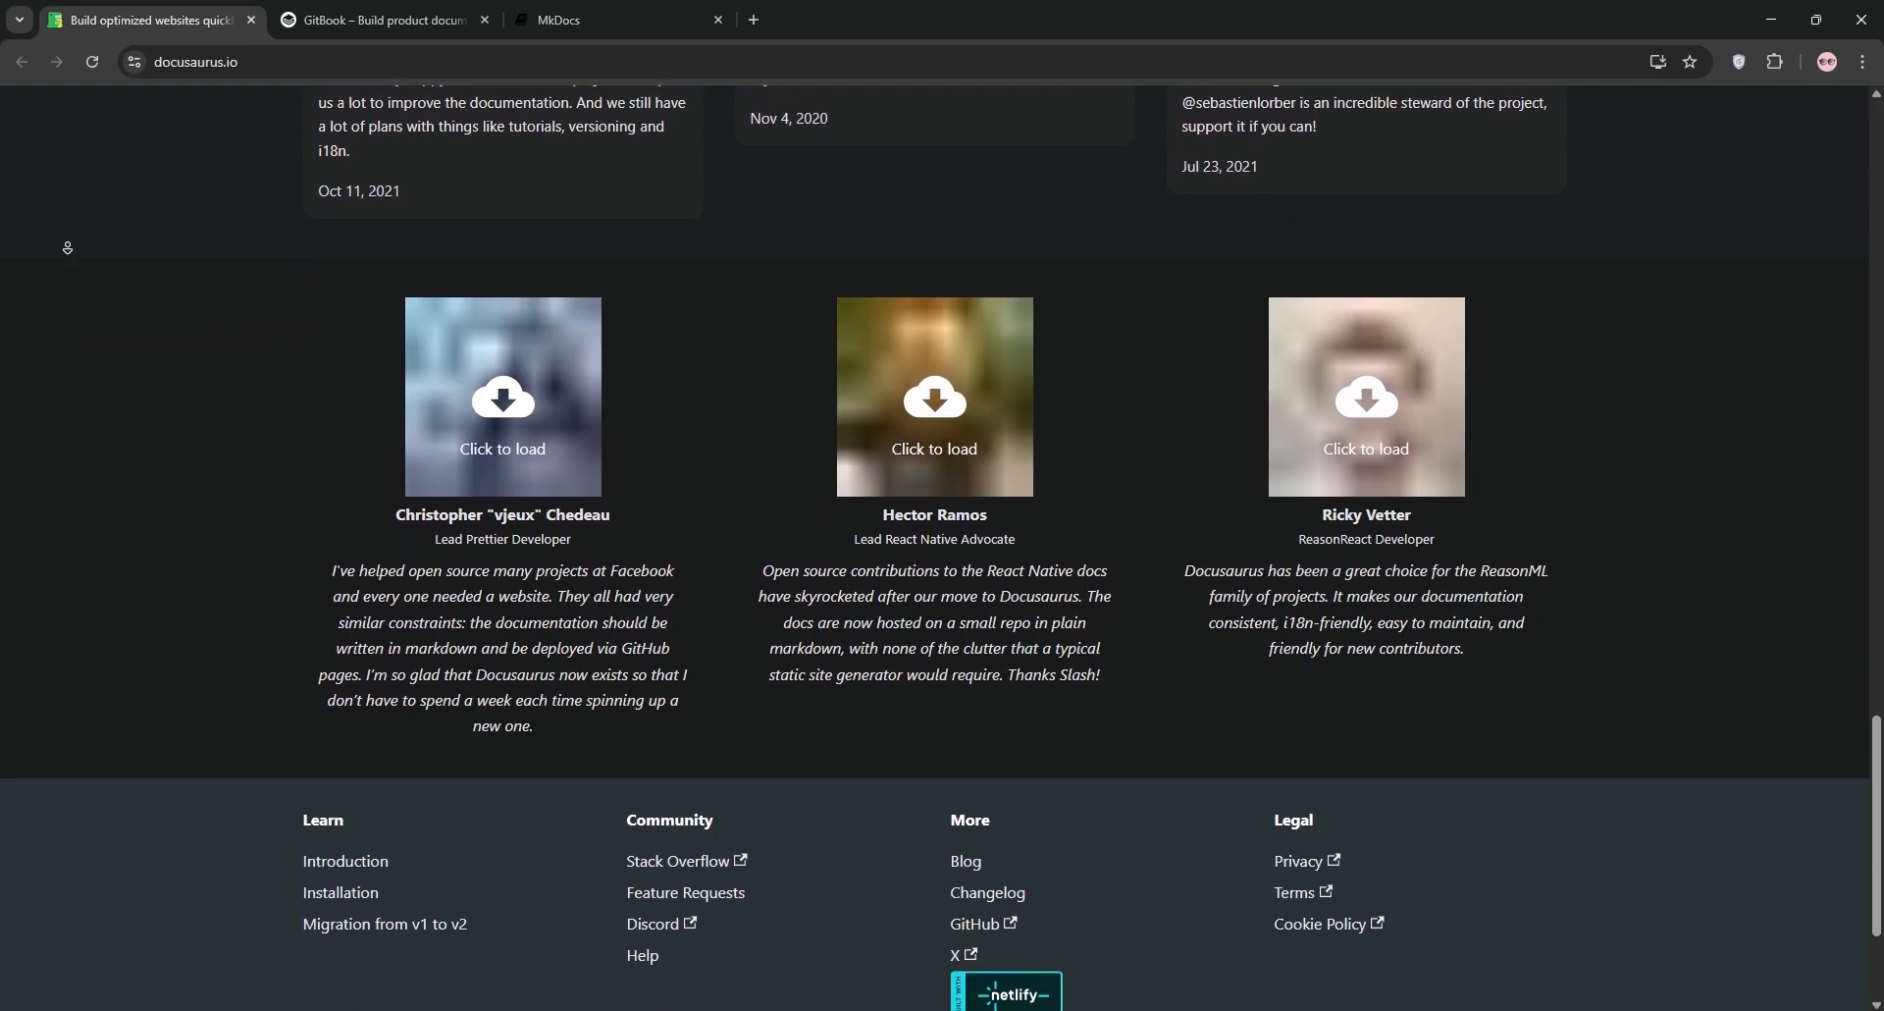
{"action": "scroll", "scroll_direction": "down", "scroll_amount": 3}
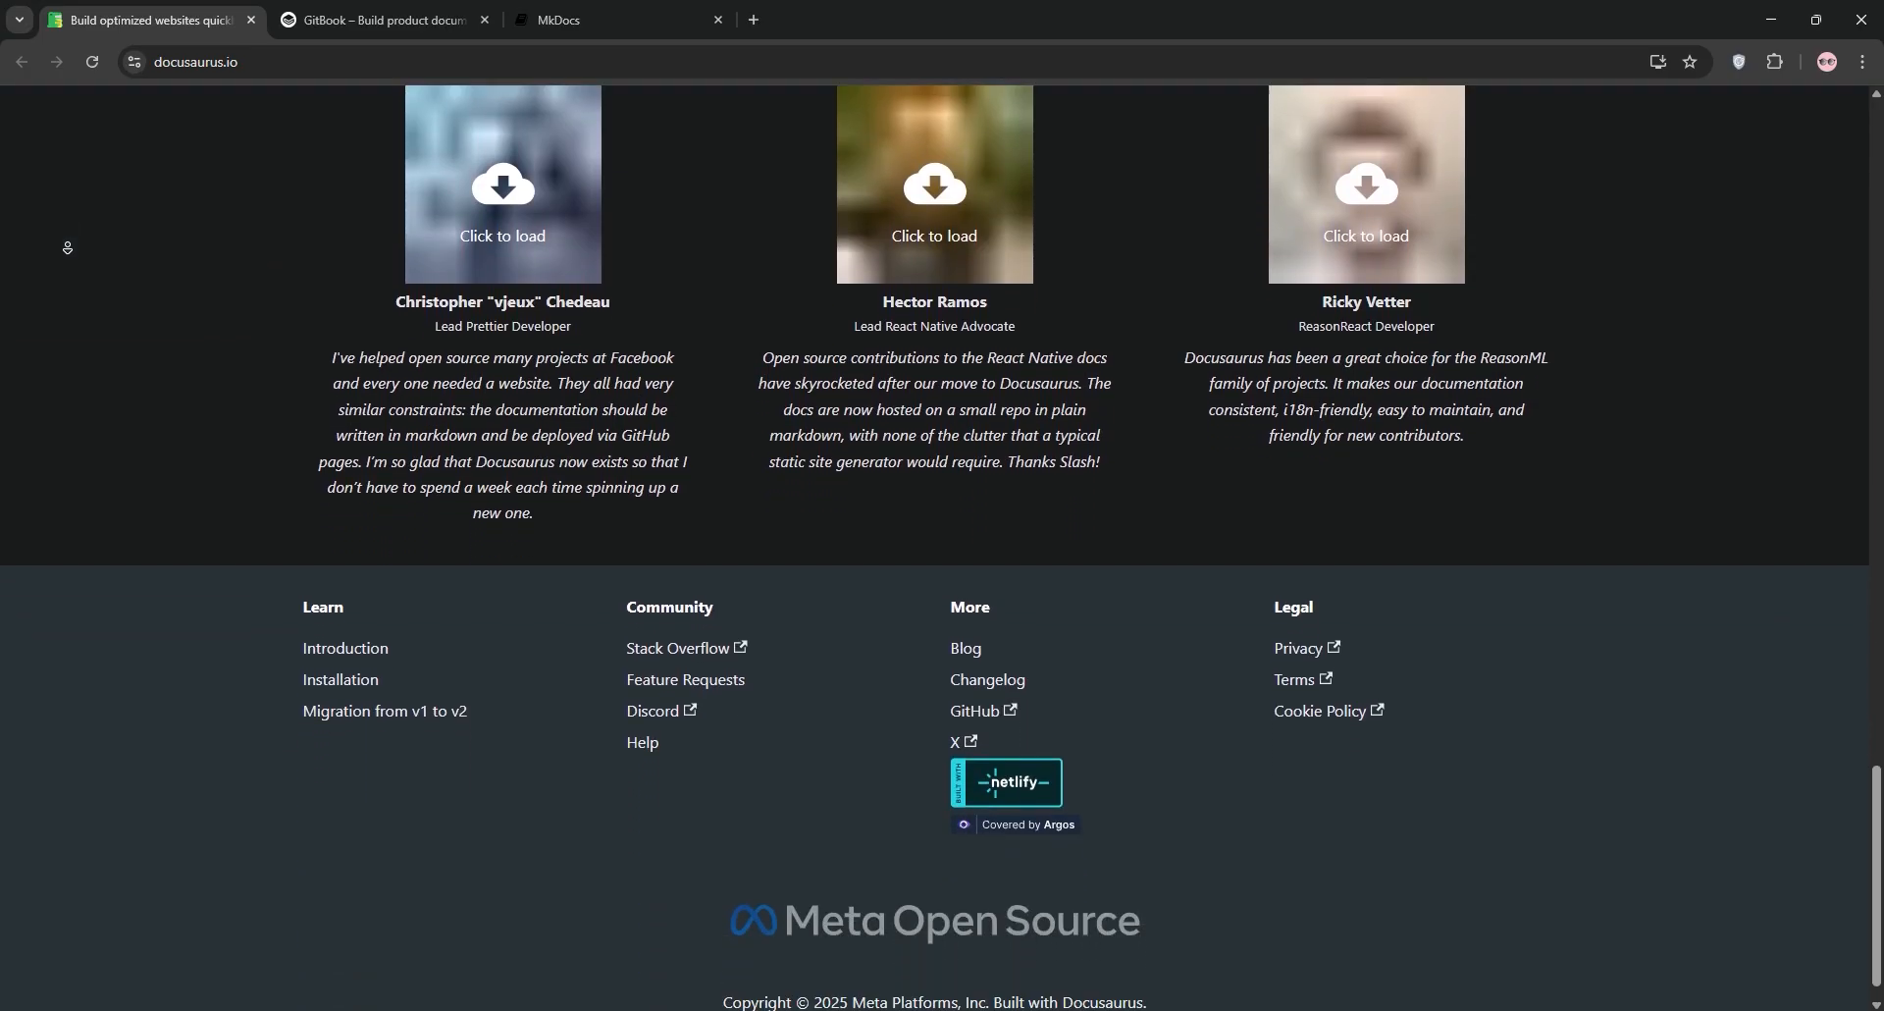
Step: Switch to the gitbook.com tab and scroll from the docs-as-a-product hero to the copyright footer
{"action": "left_click", "coordinate": [378, 19]}
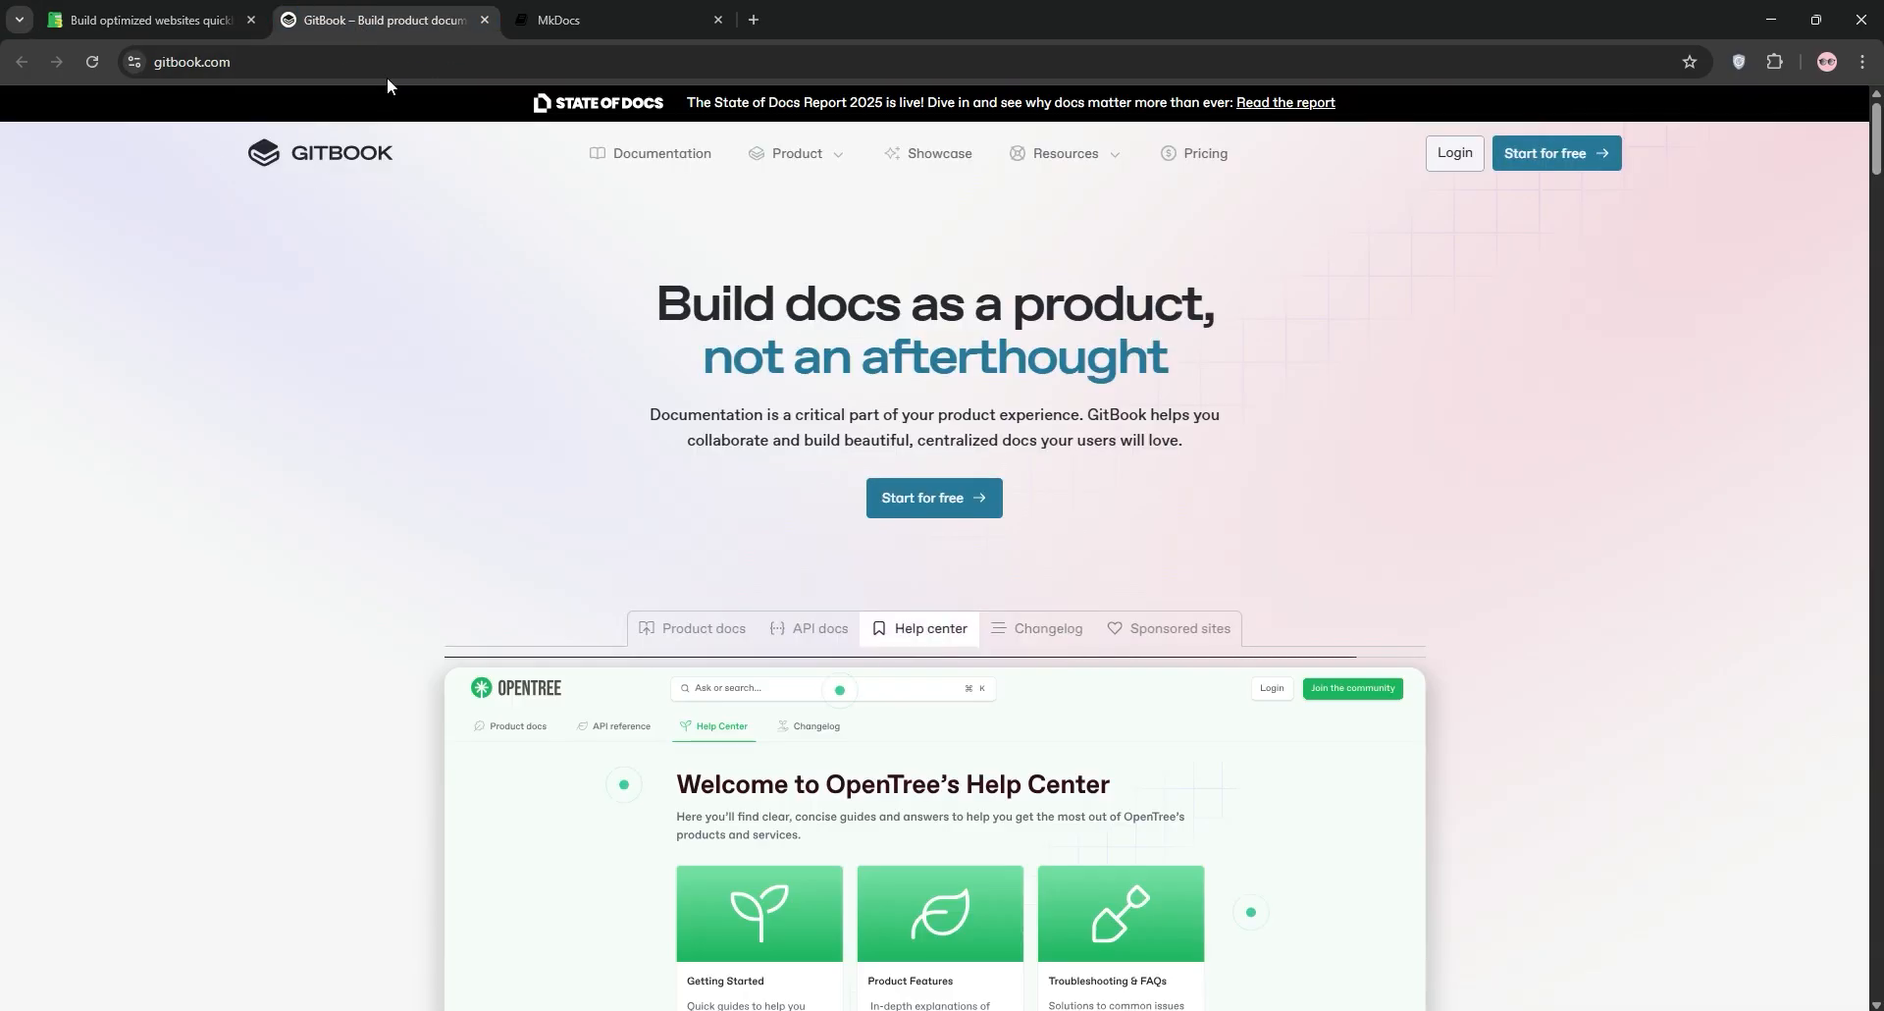
{"action": "scroll", "scroll_direction": "down", "scroll_amount": 3}
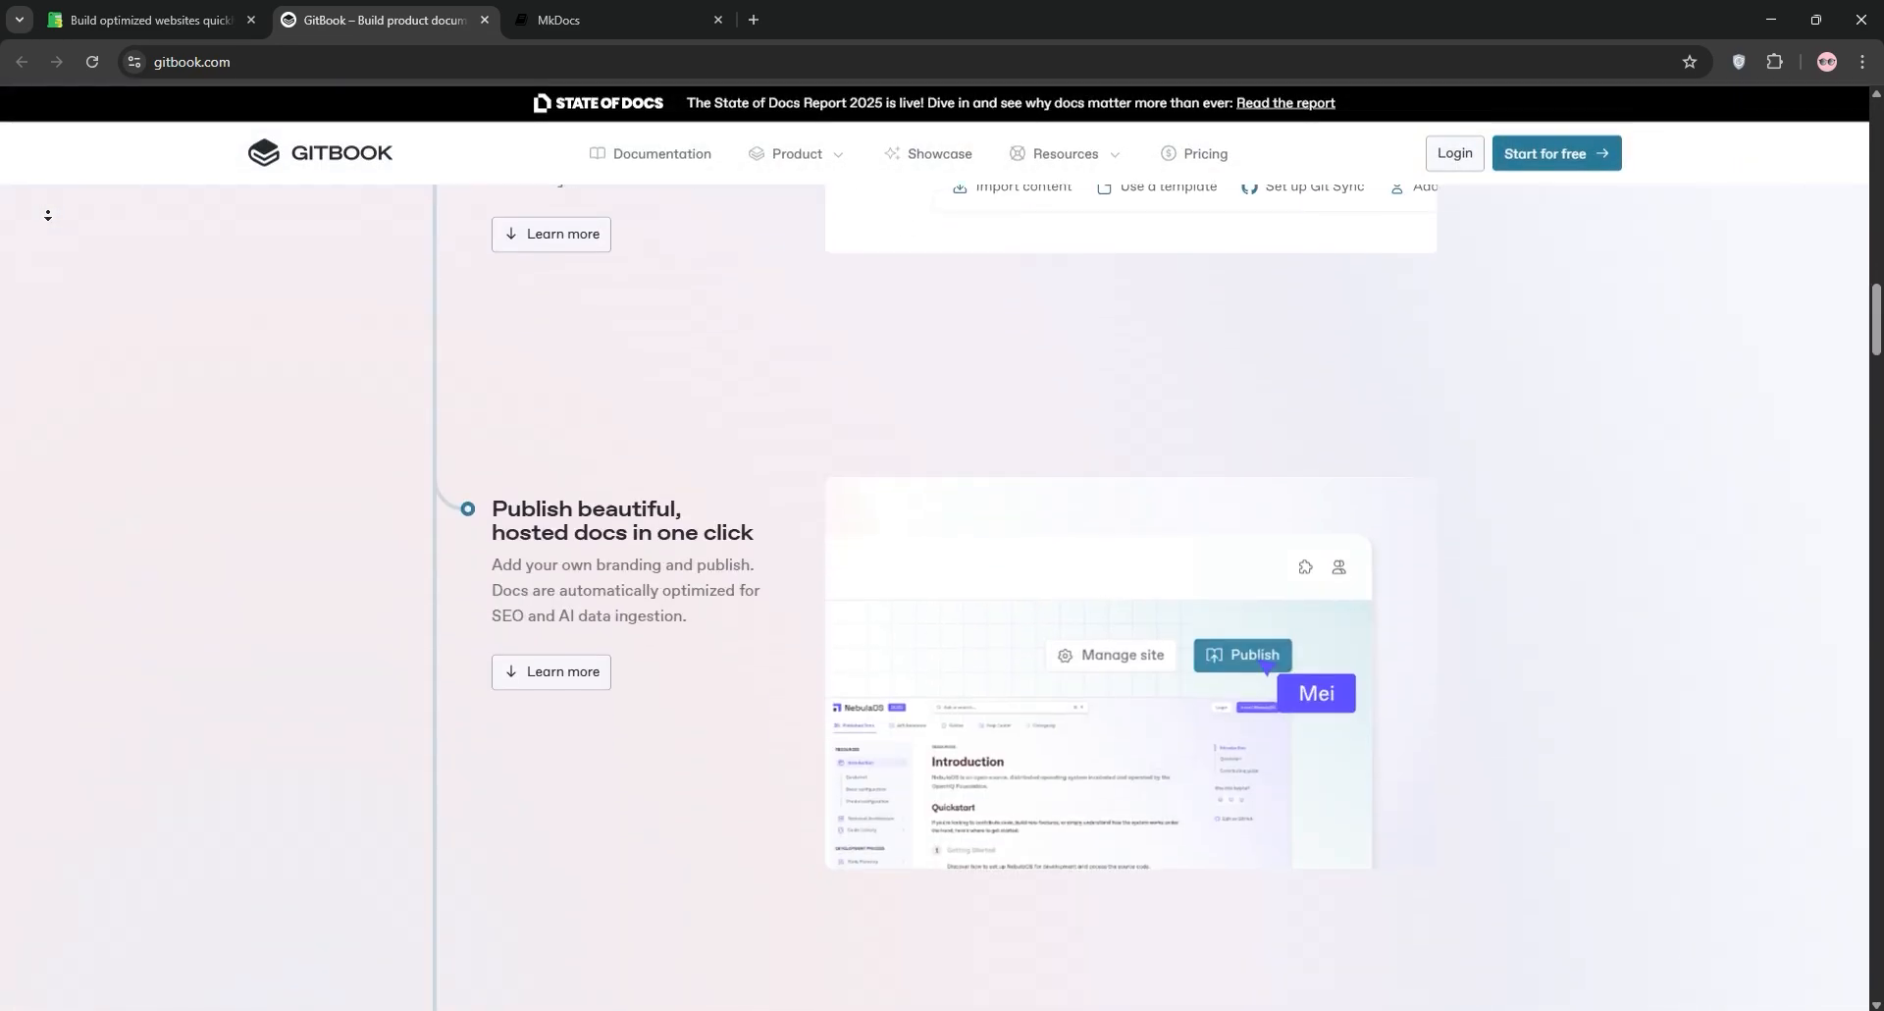
{"action": "scroll", "scroll_direction": "down", "scroll_amount": 3}
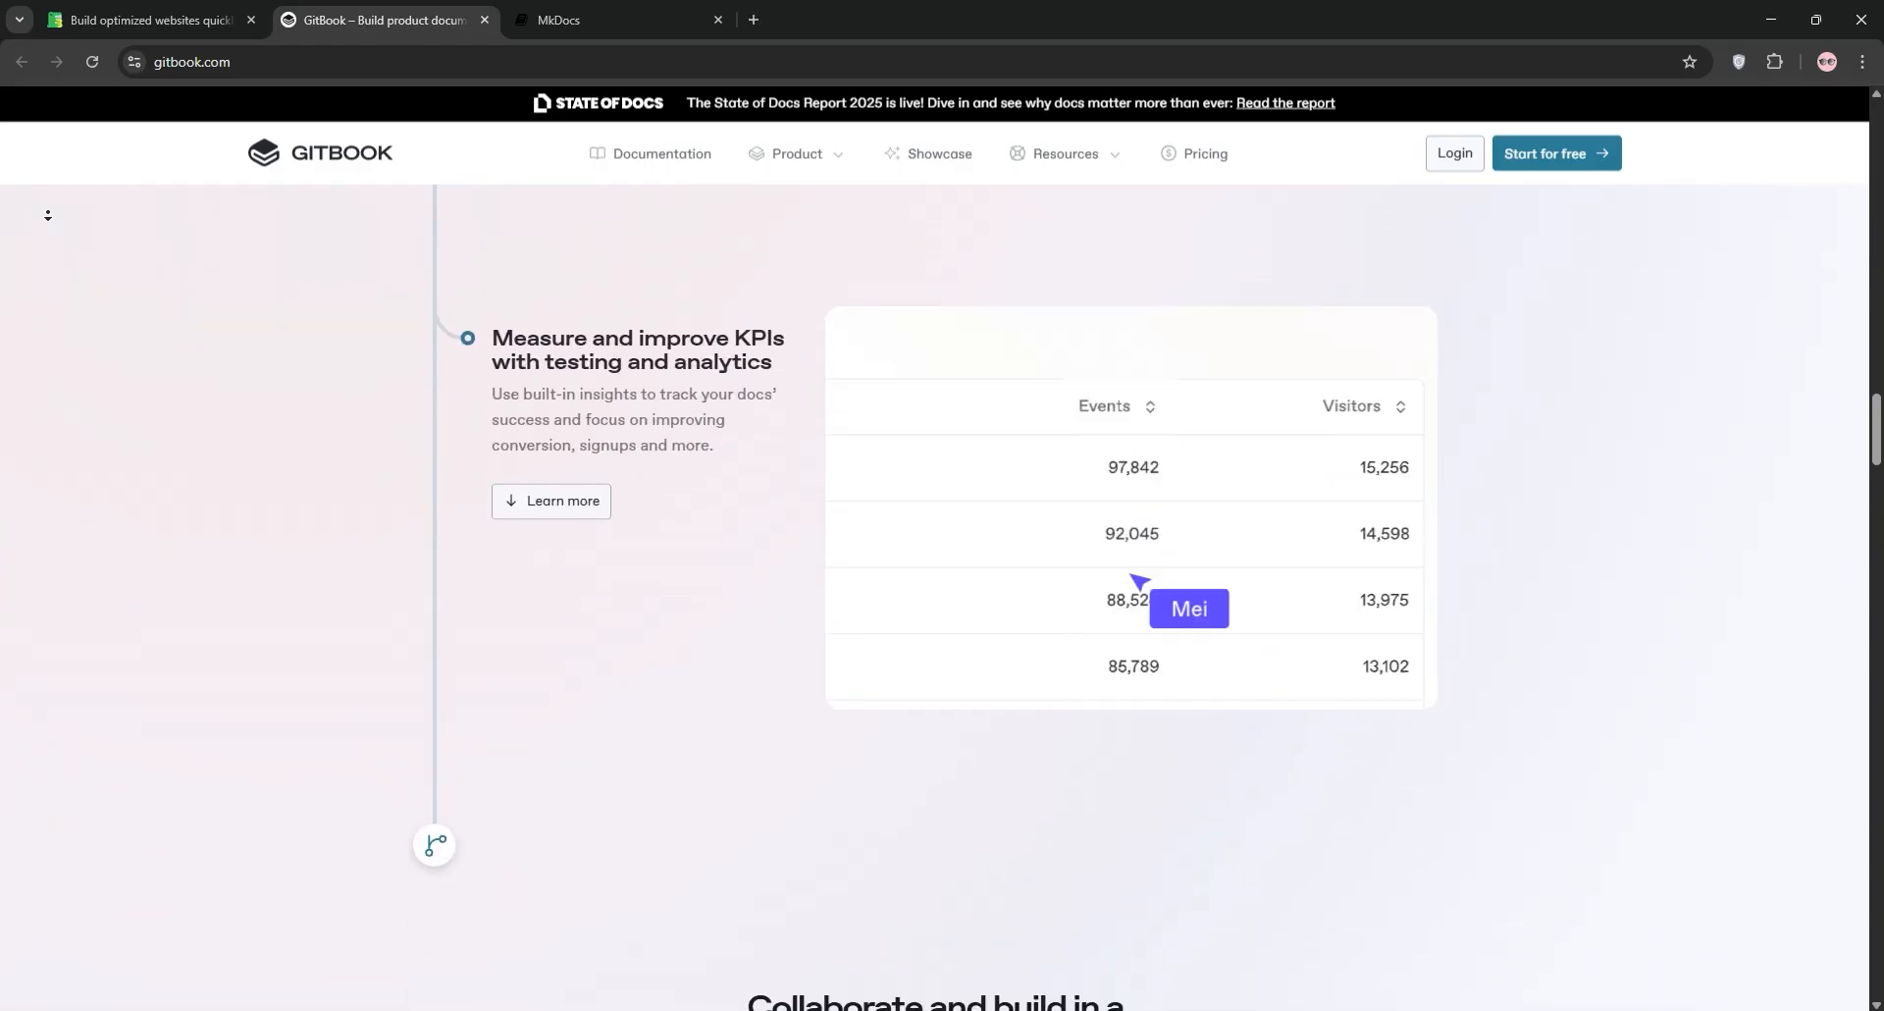
{"action": "scroll", "scroll_direction": "down", "scroll_amount": 3}
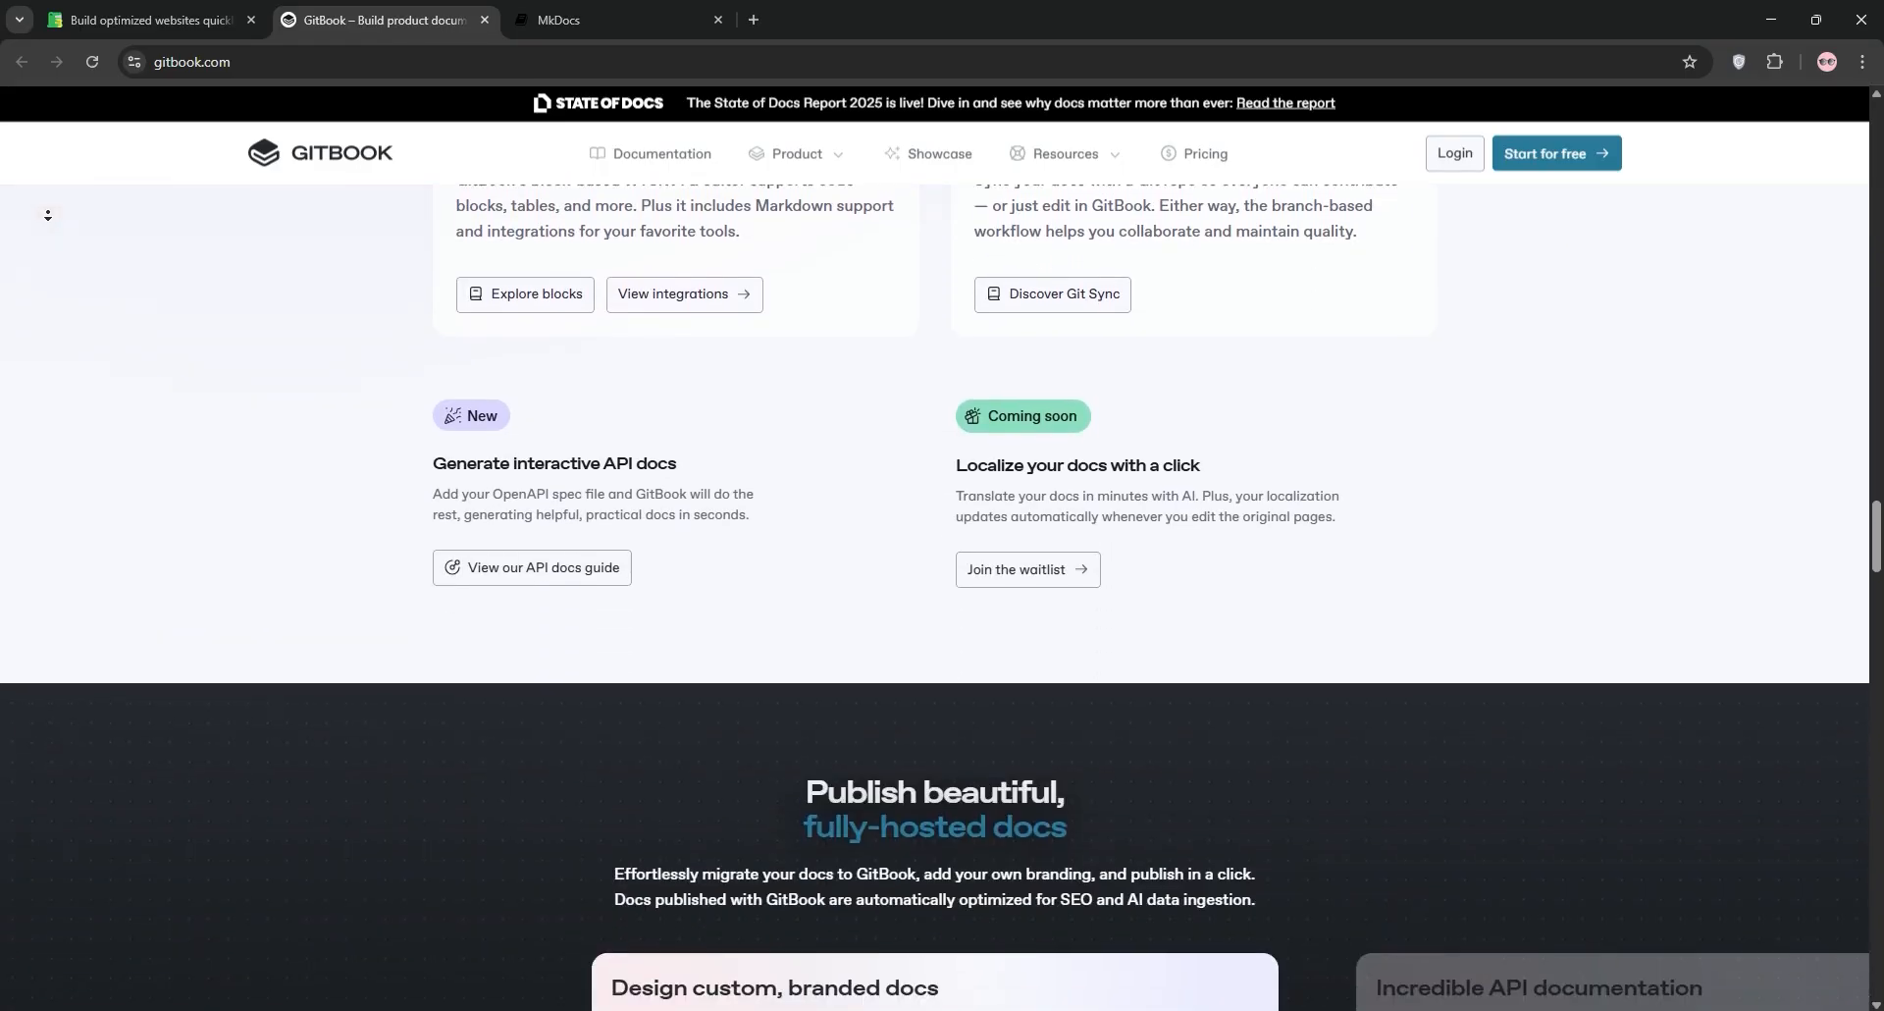
{"action": "scroll", "scroll_direction": "down", "scroll_amount": 3}
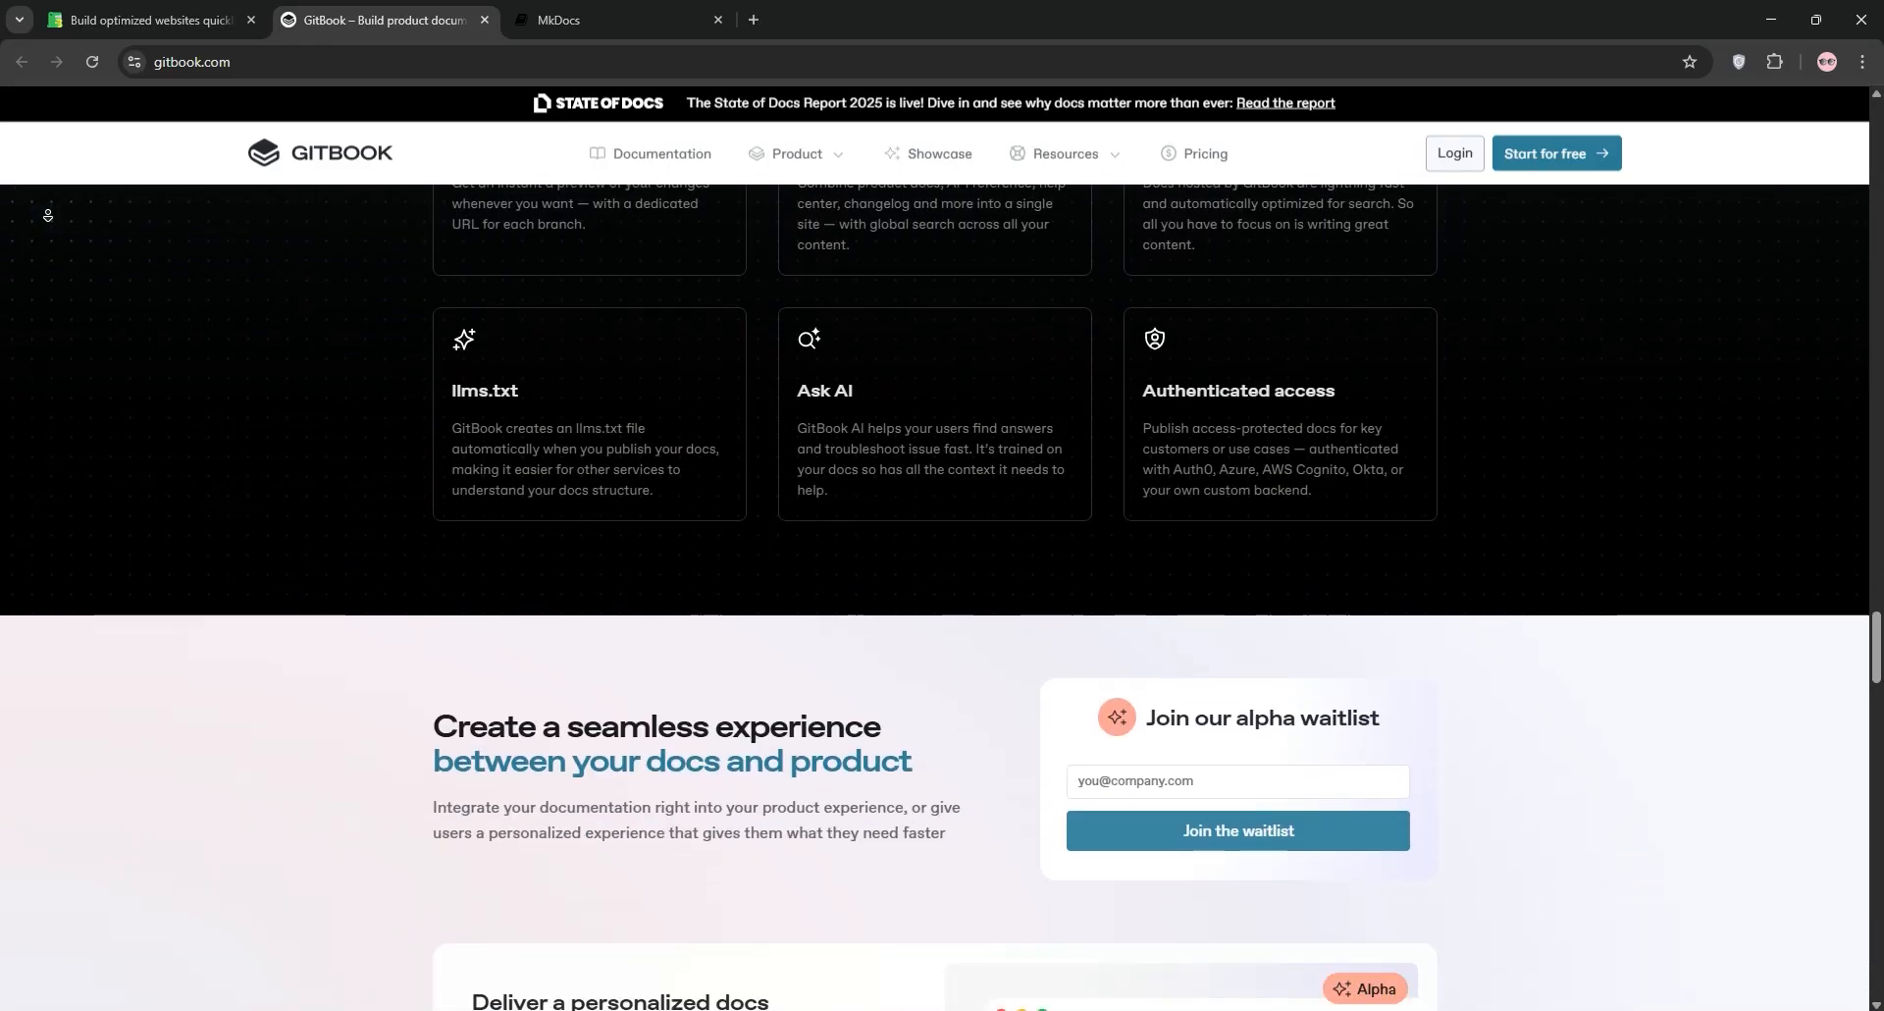
{"action": "scroll", "scroll_direction": "down", "scroll_amount": 3}
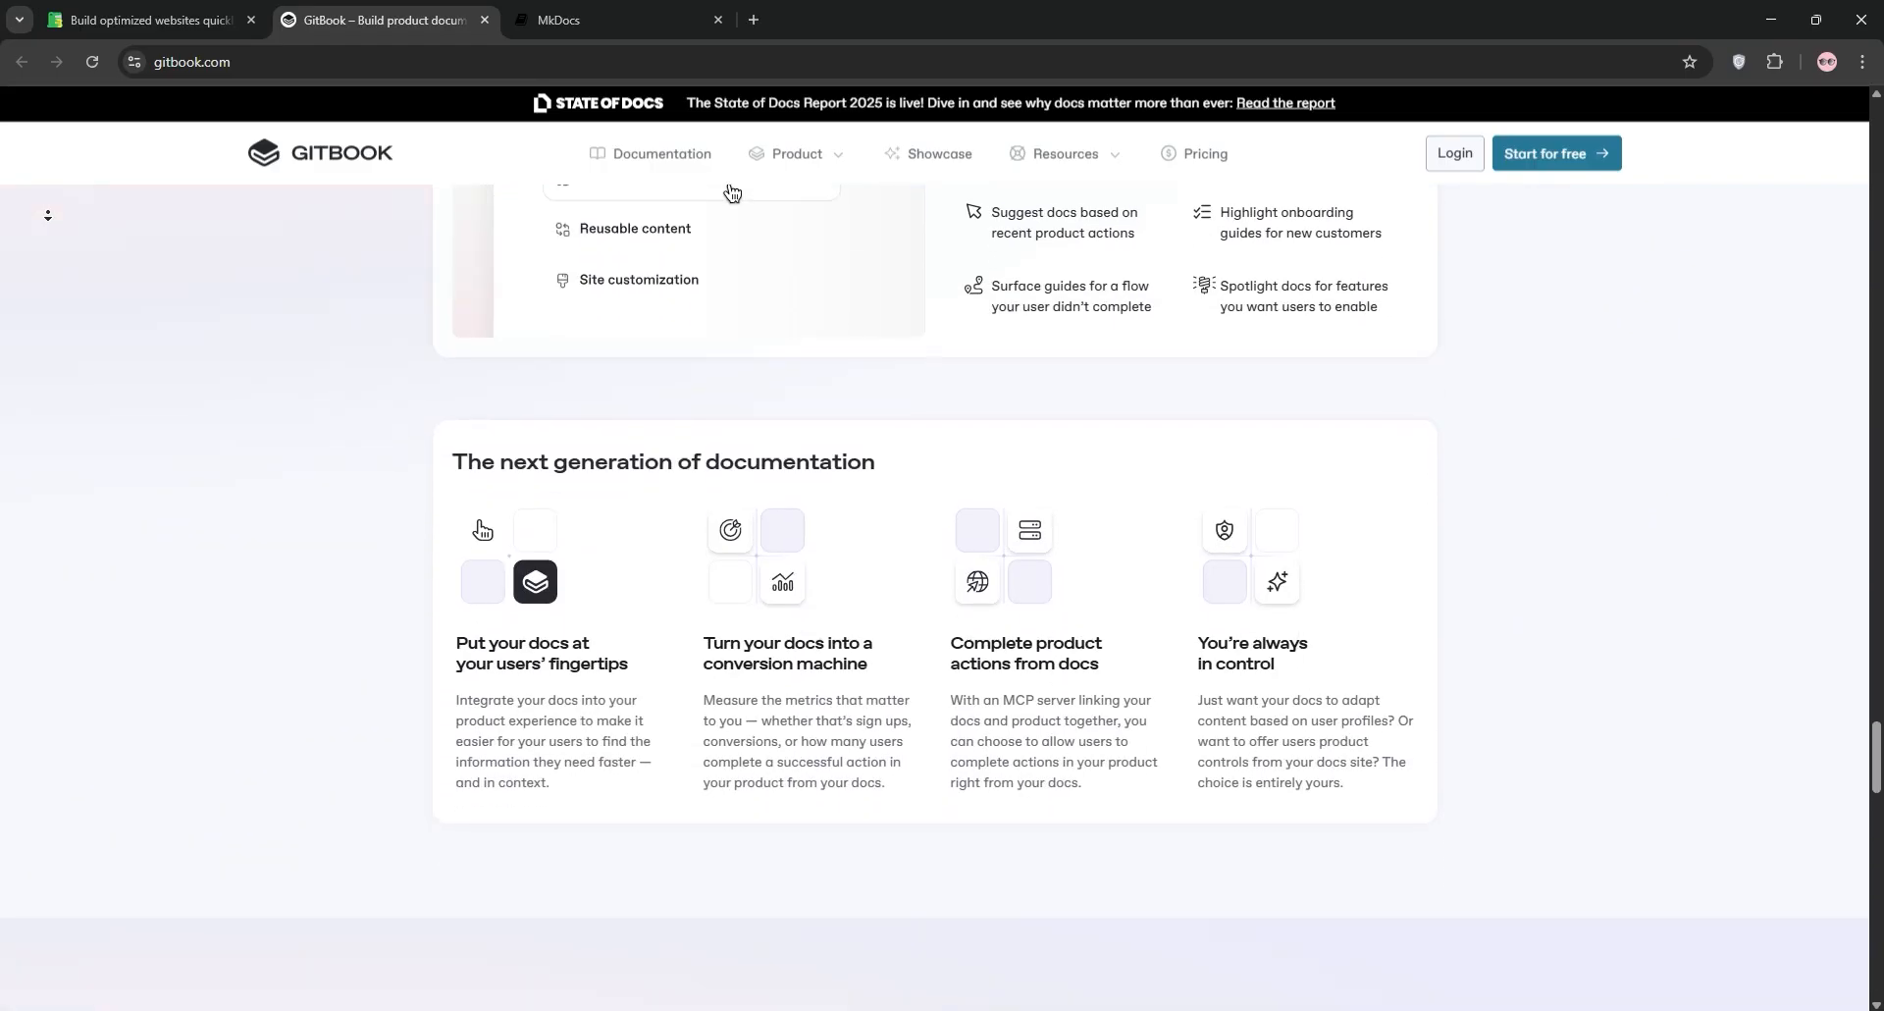
{"action": "scroll", "scroll_direction": "down", "scroll_amount": 3}
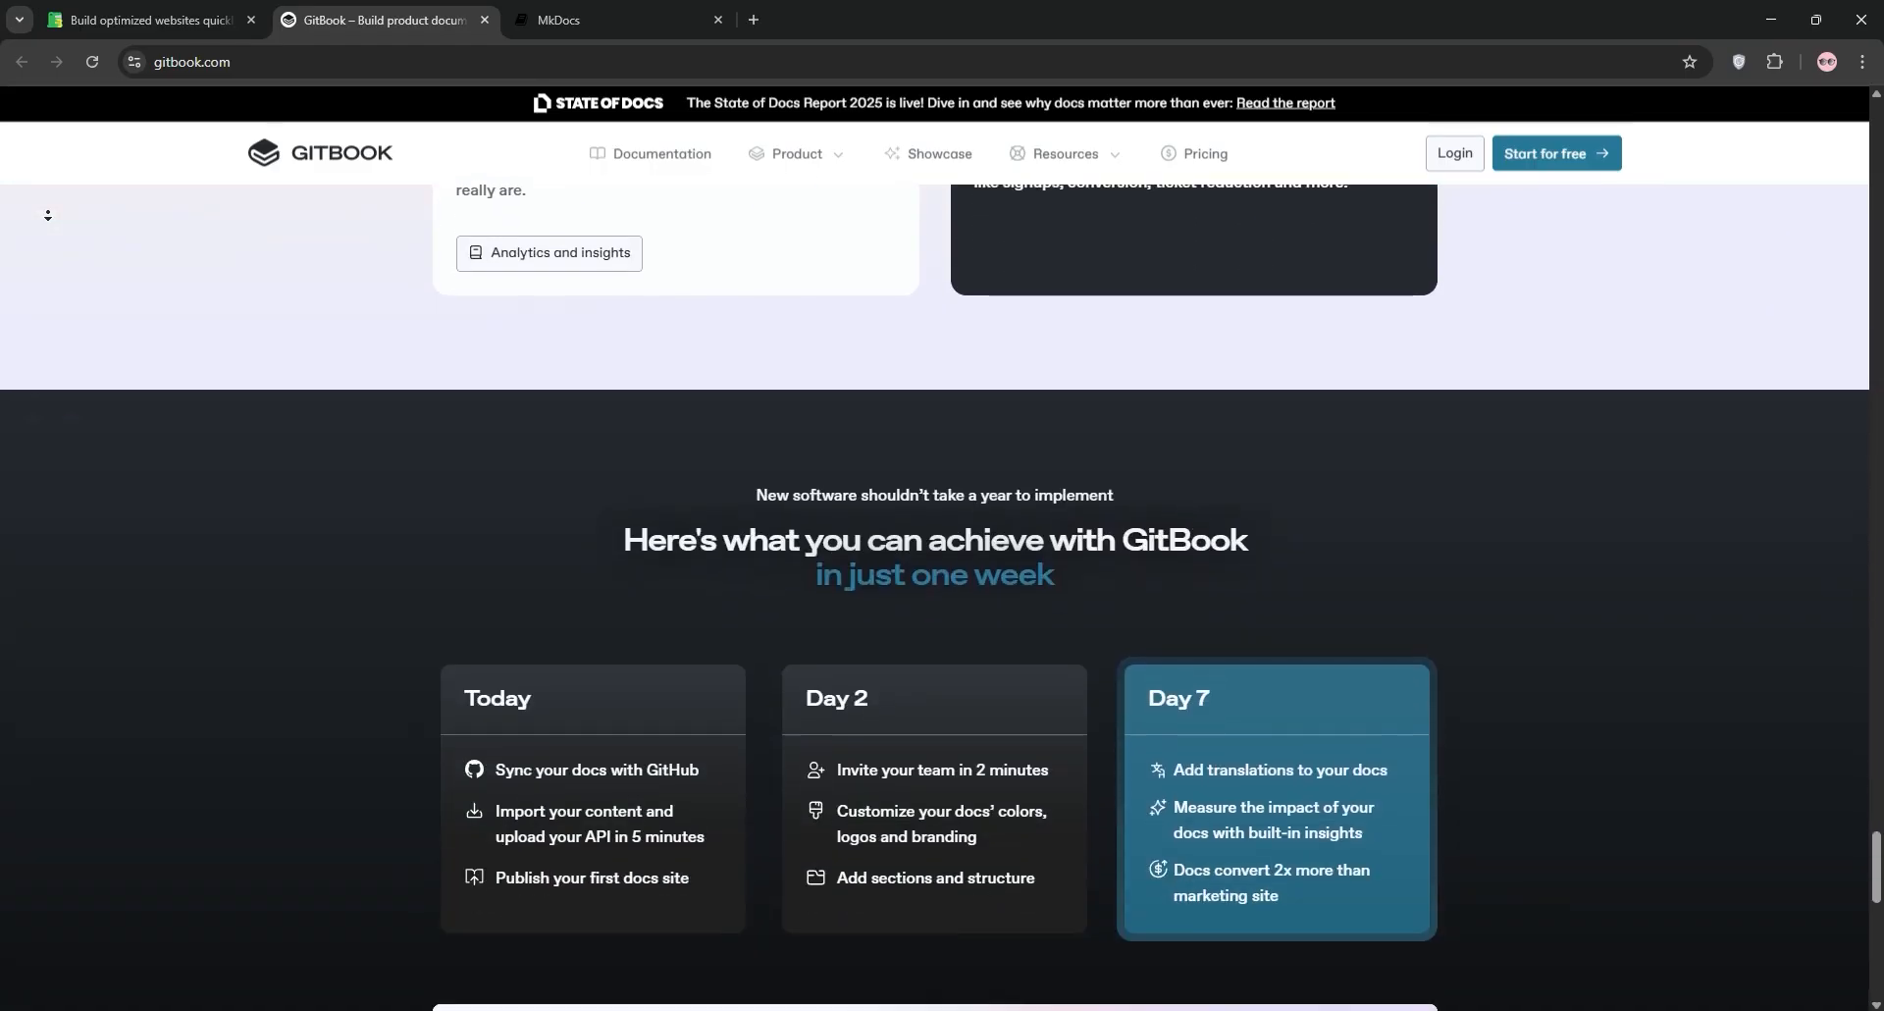
{"action": "scroll", "scroll_direction": "down", "scroll_amount": 3}
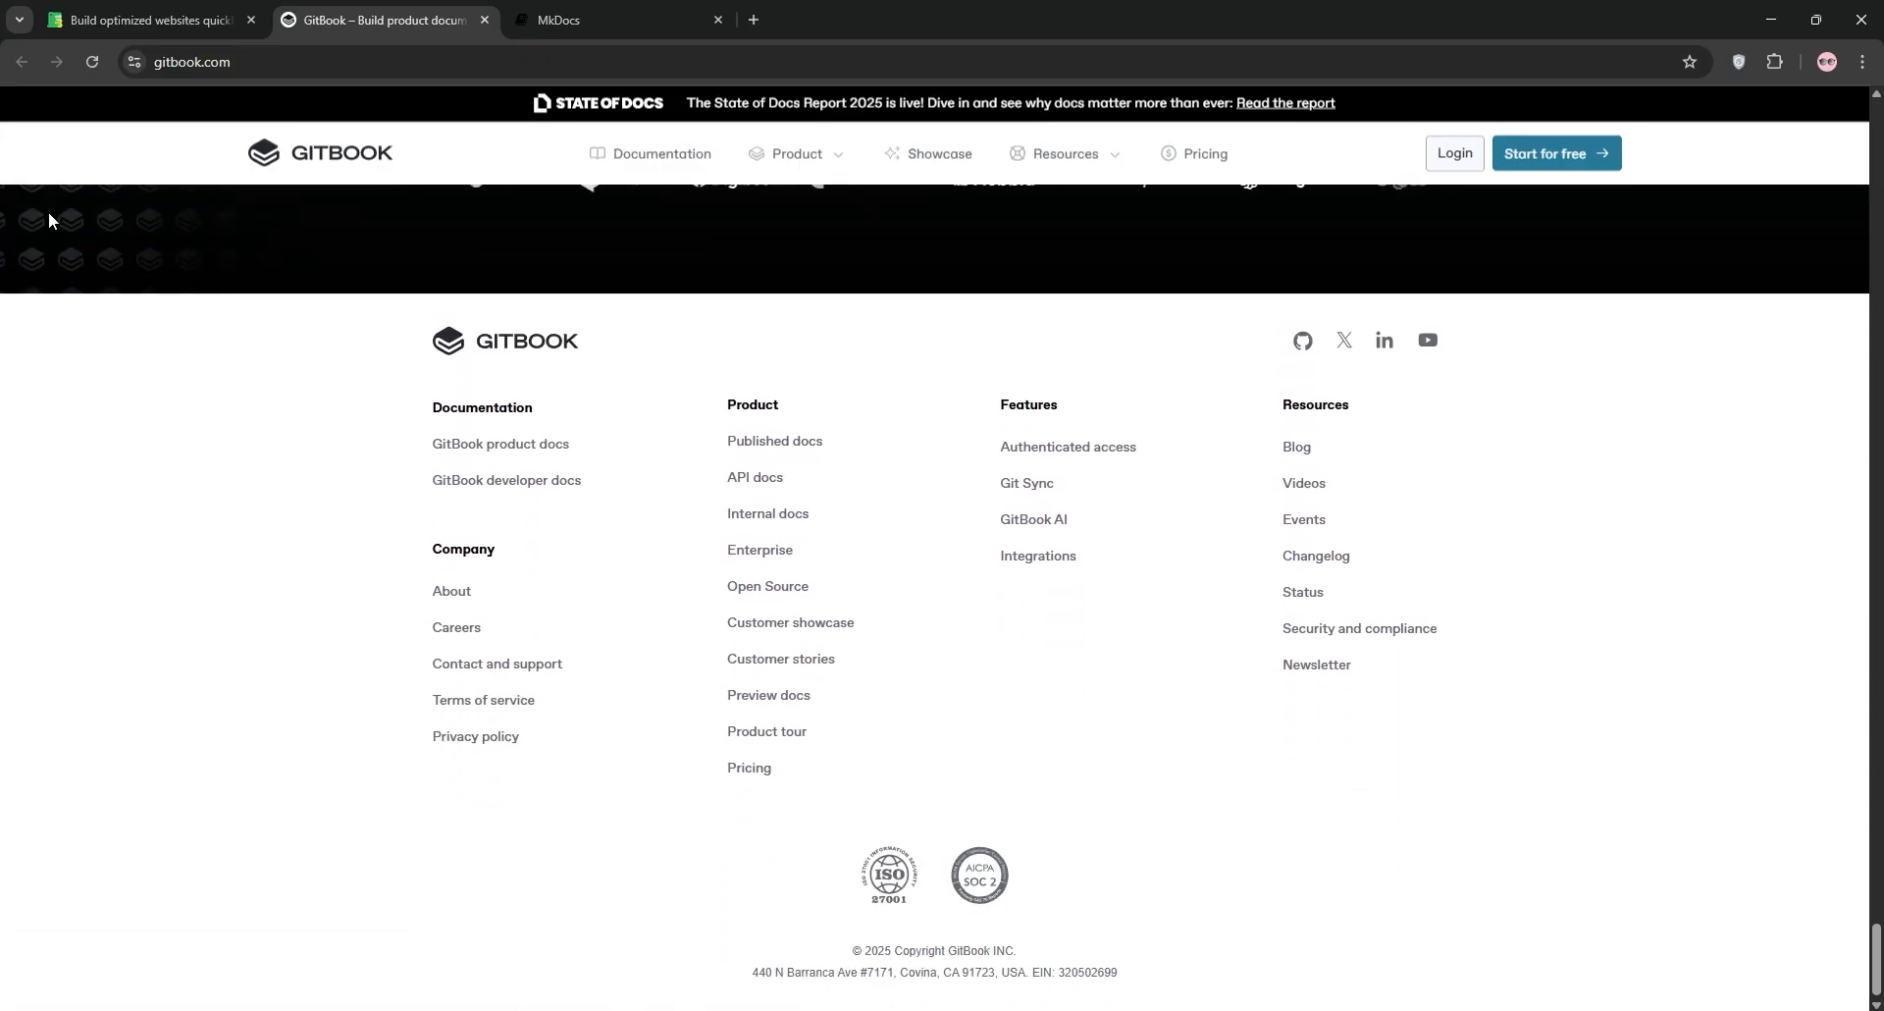
Step: Switch to the mkdocs.org tab showing its Markdown tagline and features grid
{"action": "left_click", "coordinate": [616, 19]}
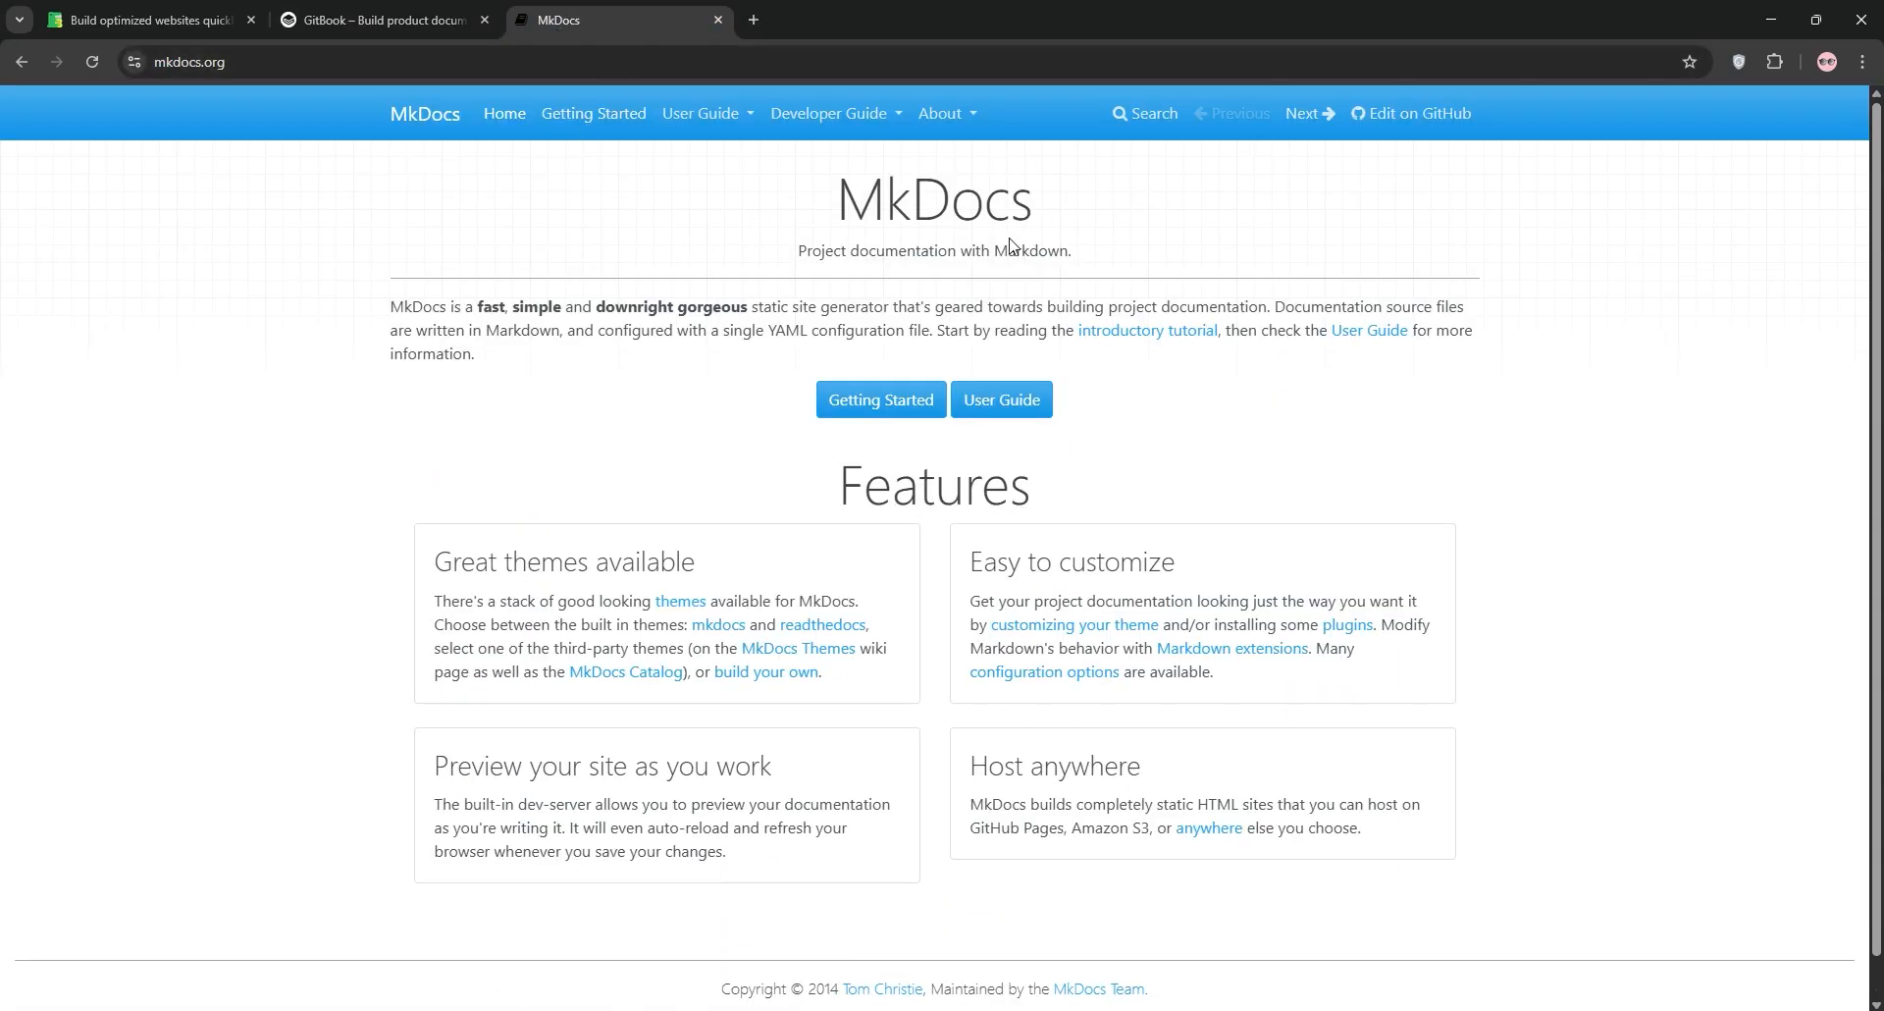
{"action": "mouse_move", "coordinate": [404, 302]}
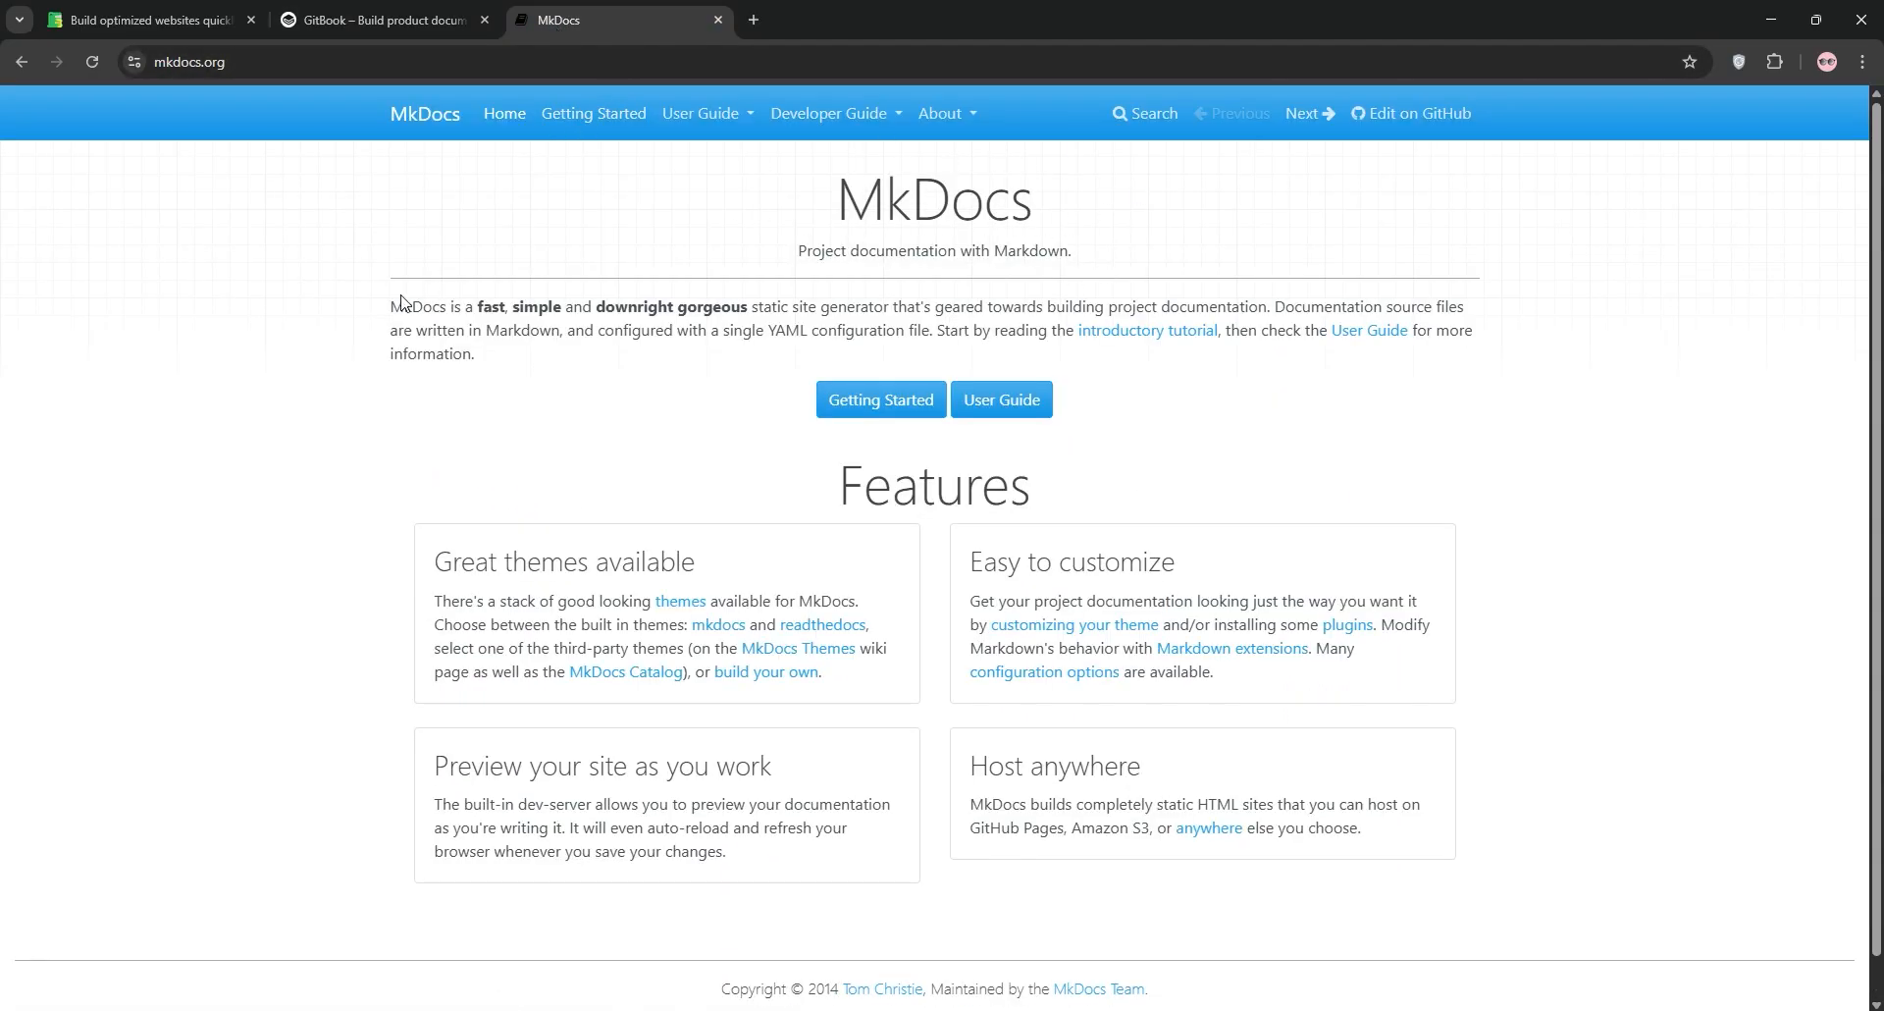
{"action": "mouse_move", "coordinate": [1433, 308]}
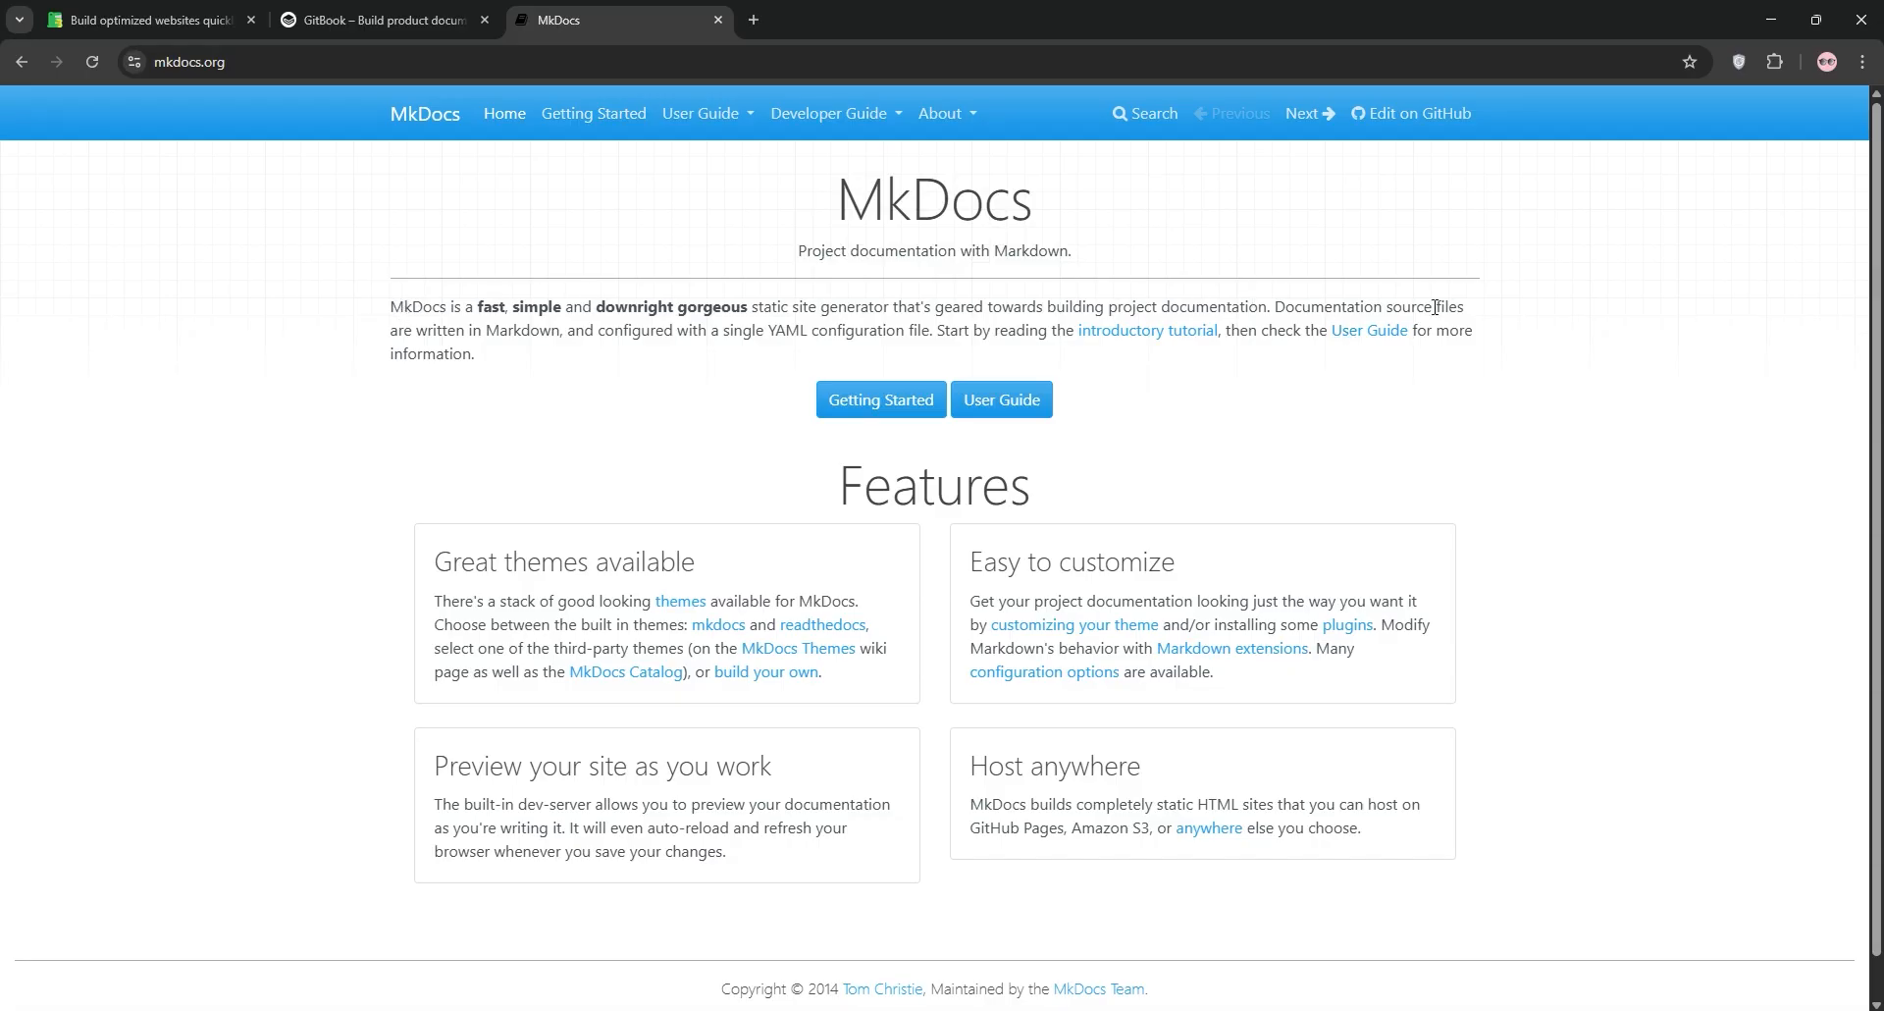
{"action": "mouse_move", "coordinate": [432, 381]}
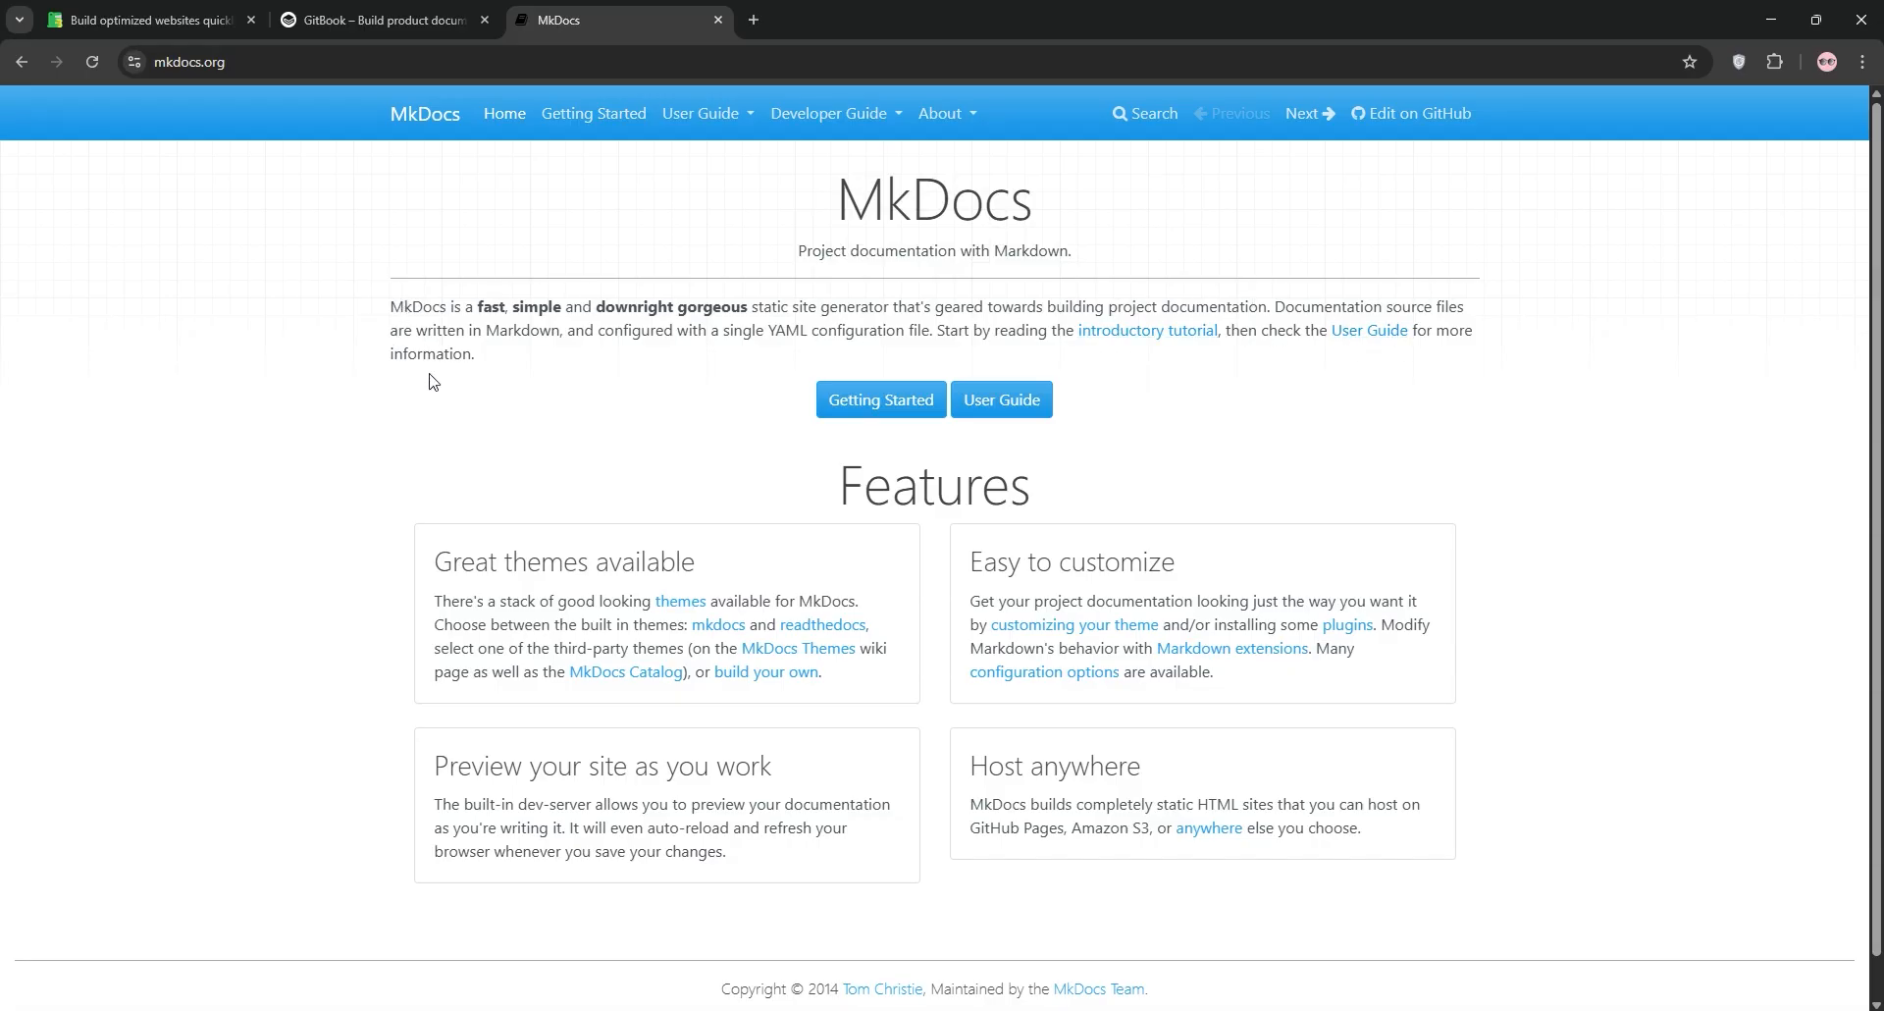
{"action": "mouse_move", "coordinate": [559, 563]}
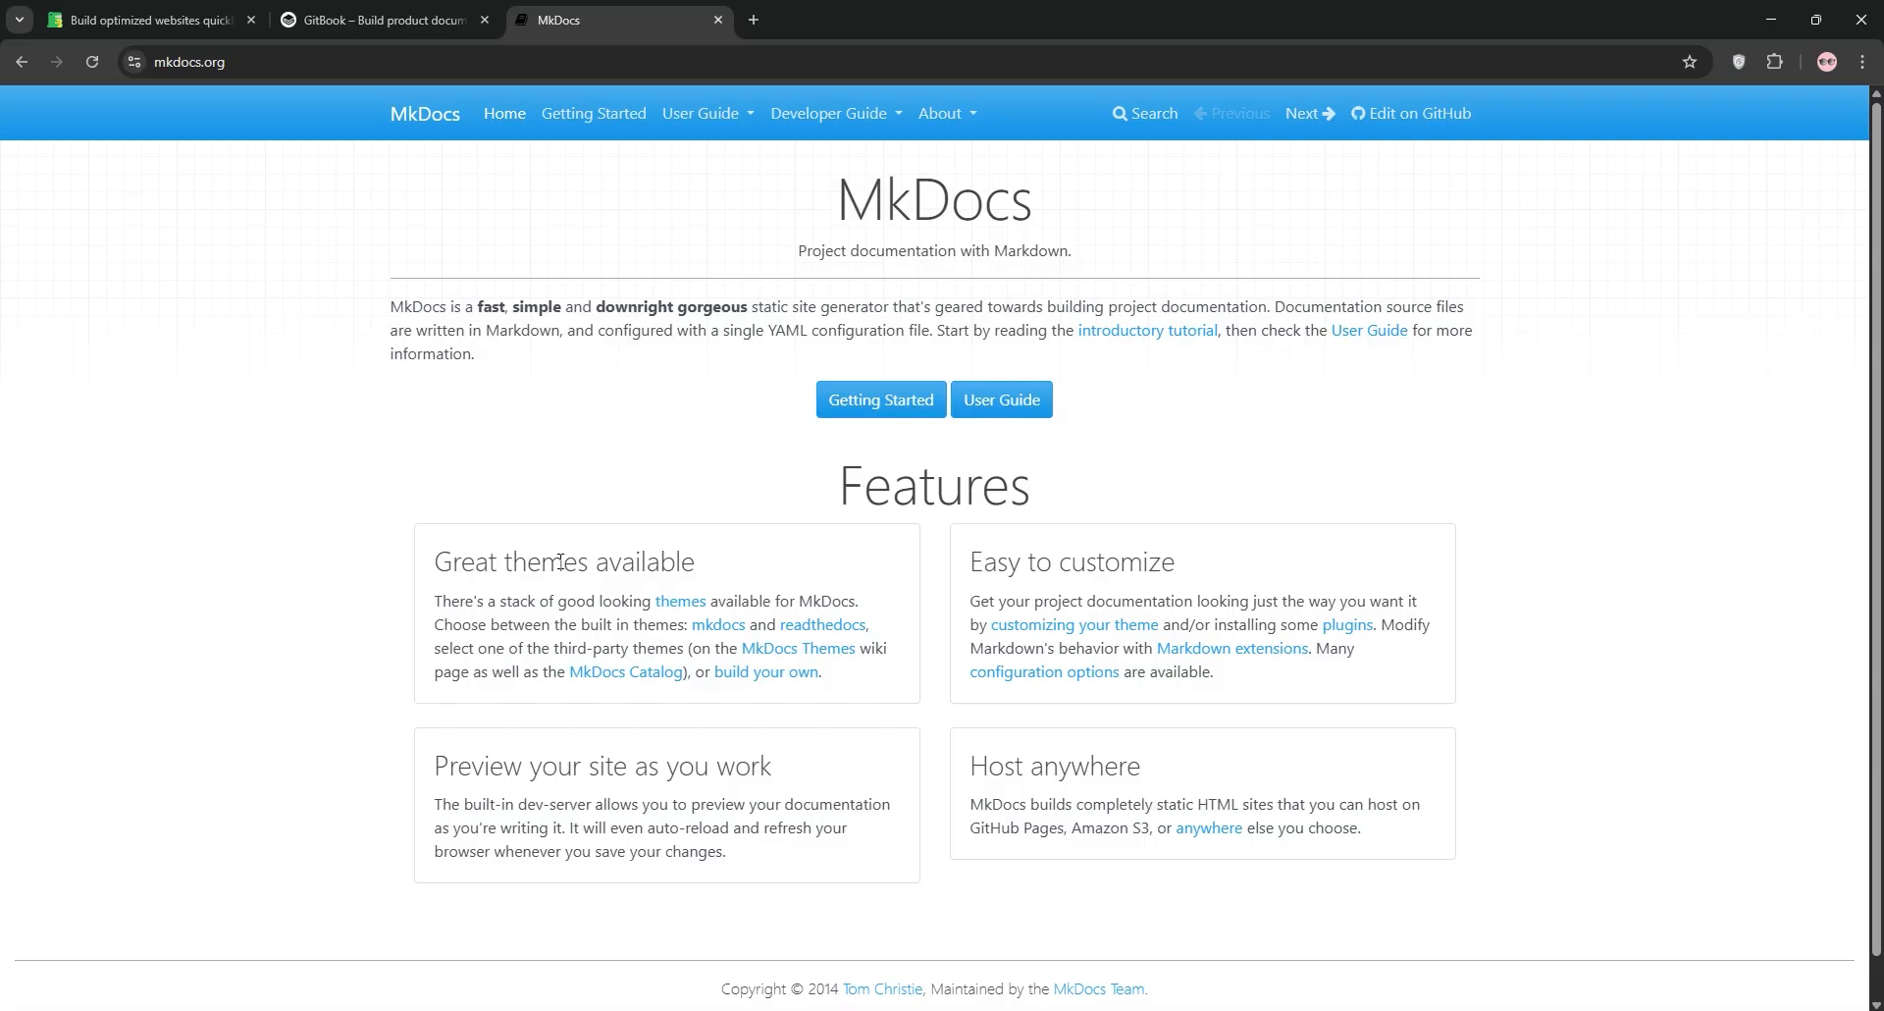
{"action": "mouse_move", "coordinate": [1091, 555]}
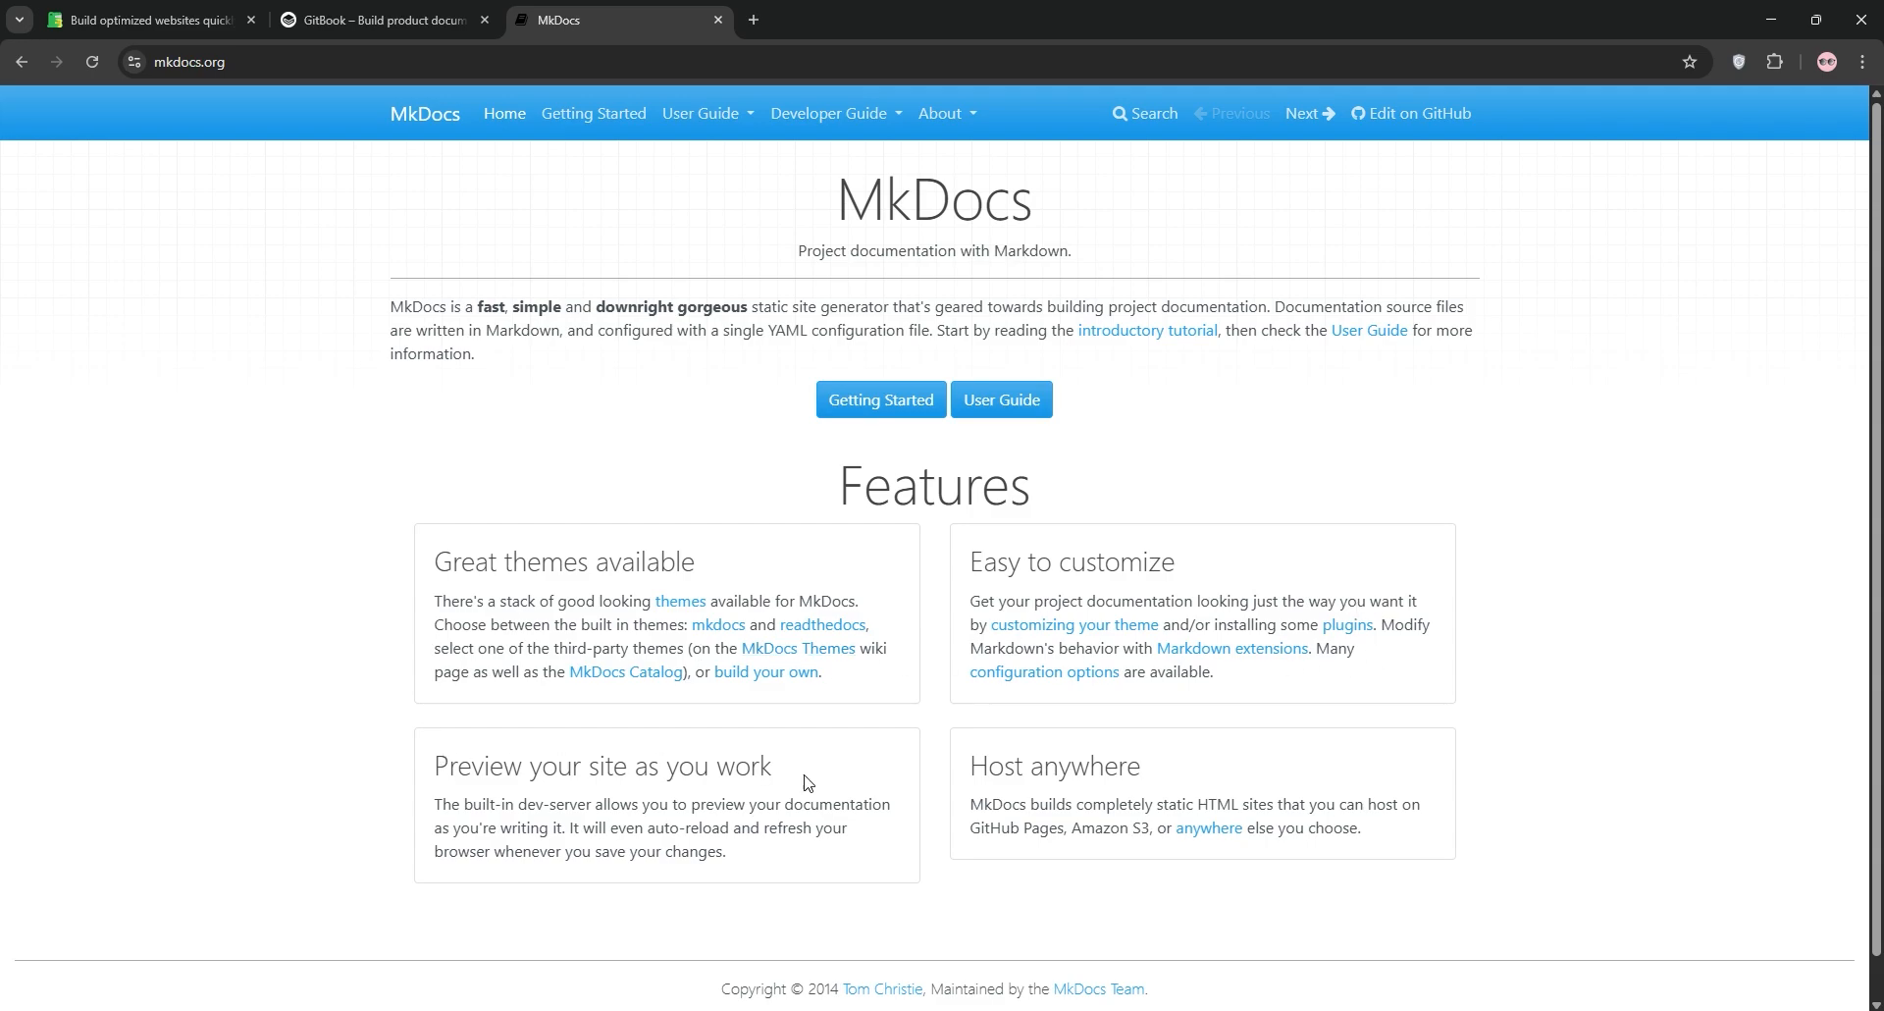
{"action": "mouse_move", "coordinate": [453, 860]}
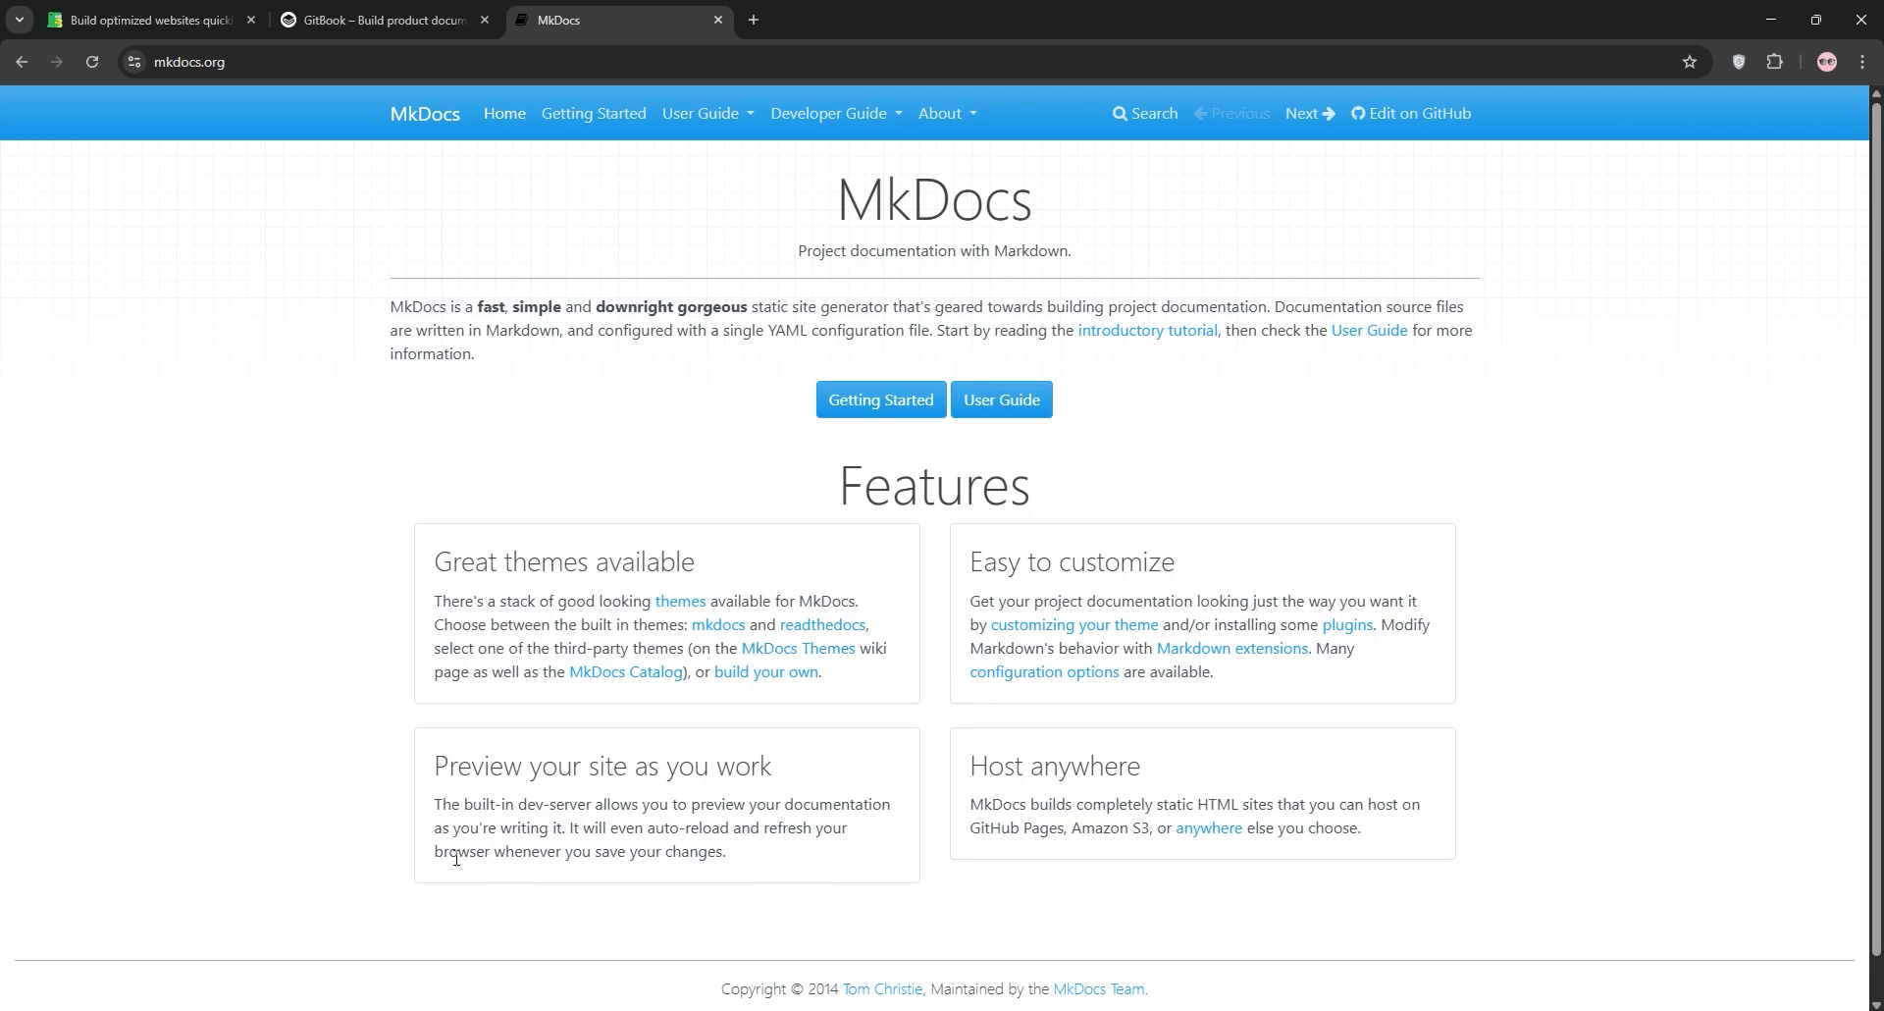